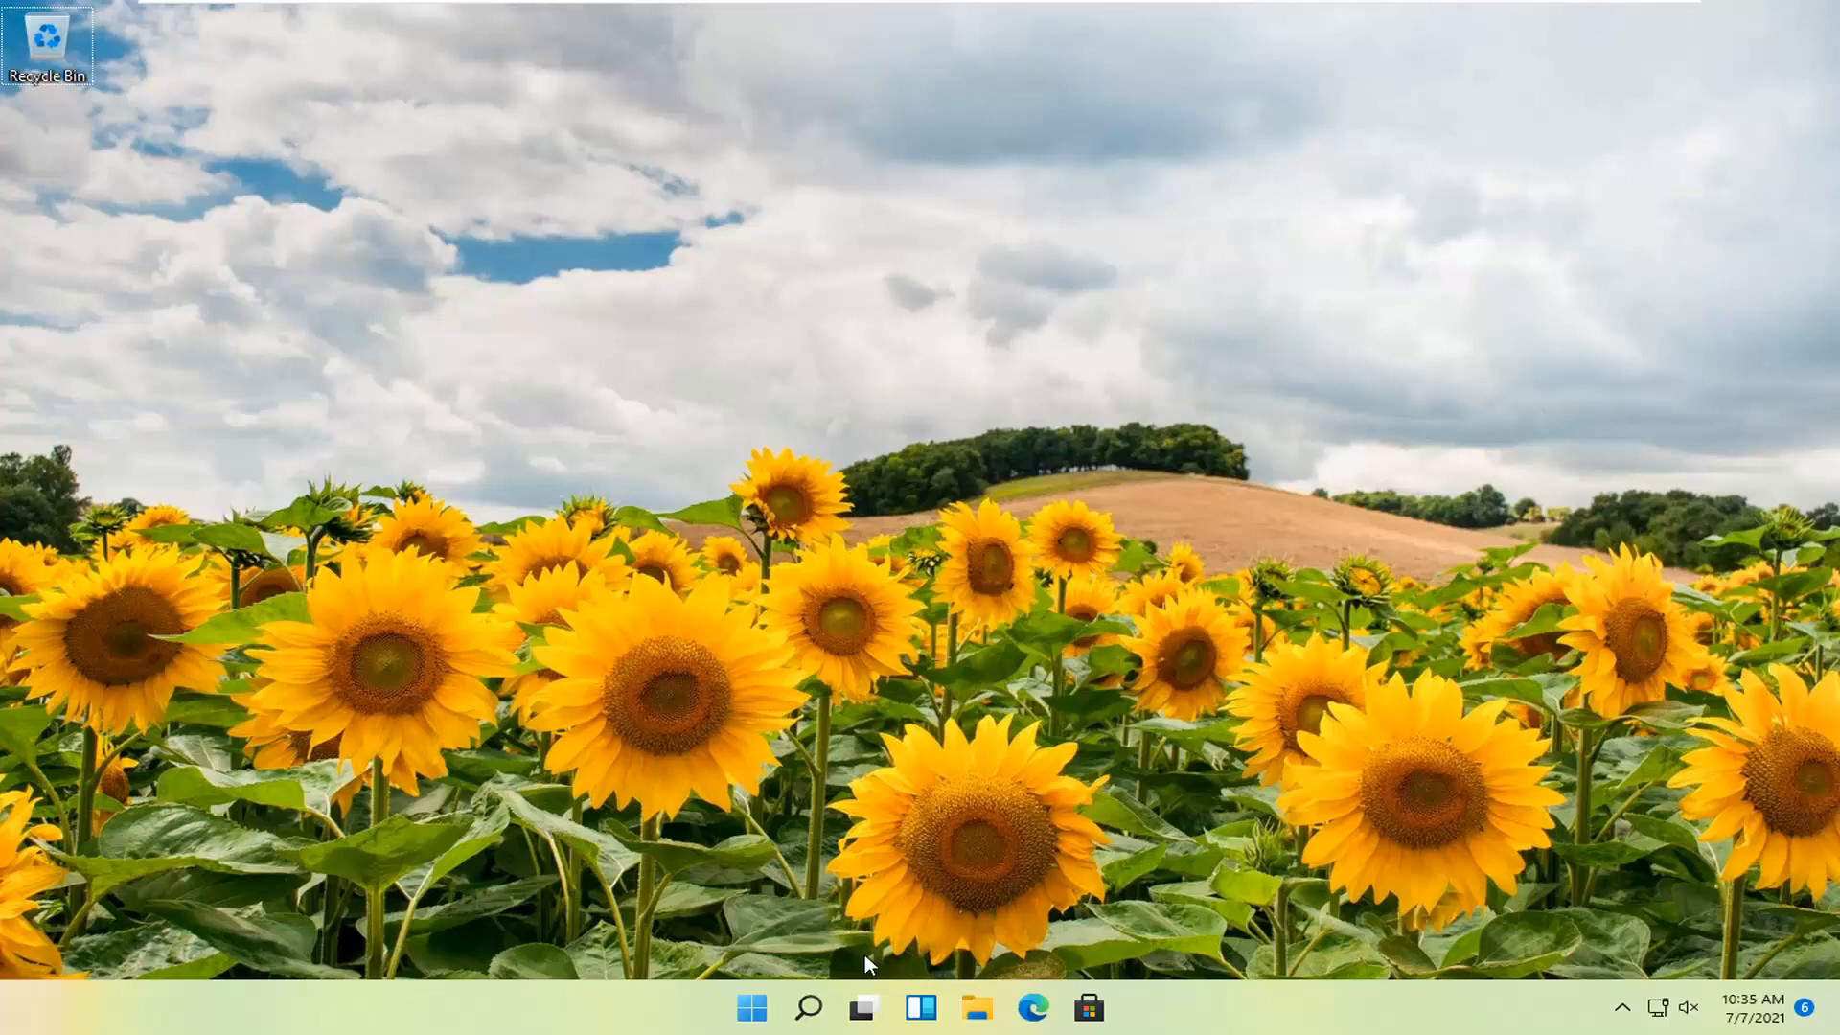
mouse_move(751, 1006)
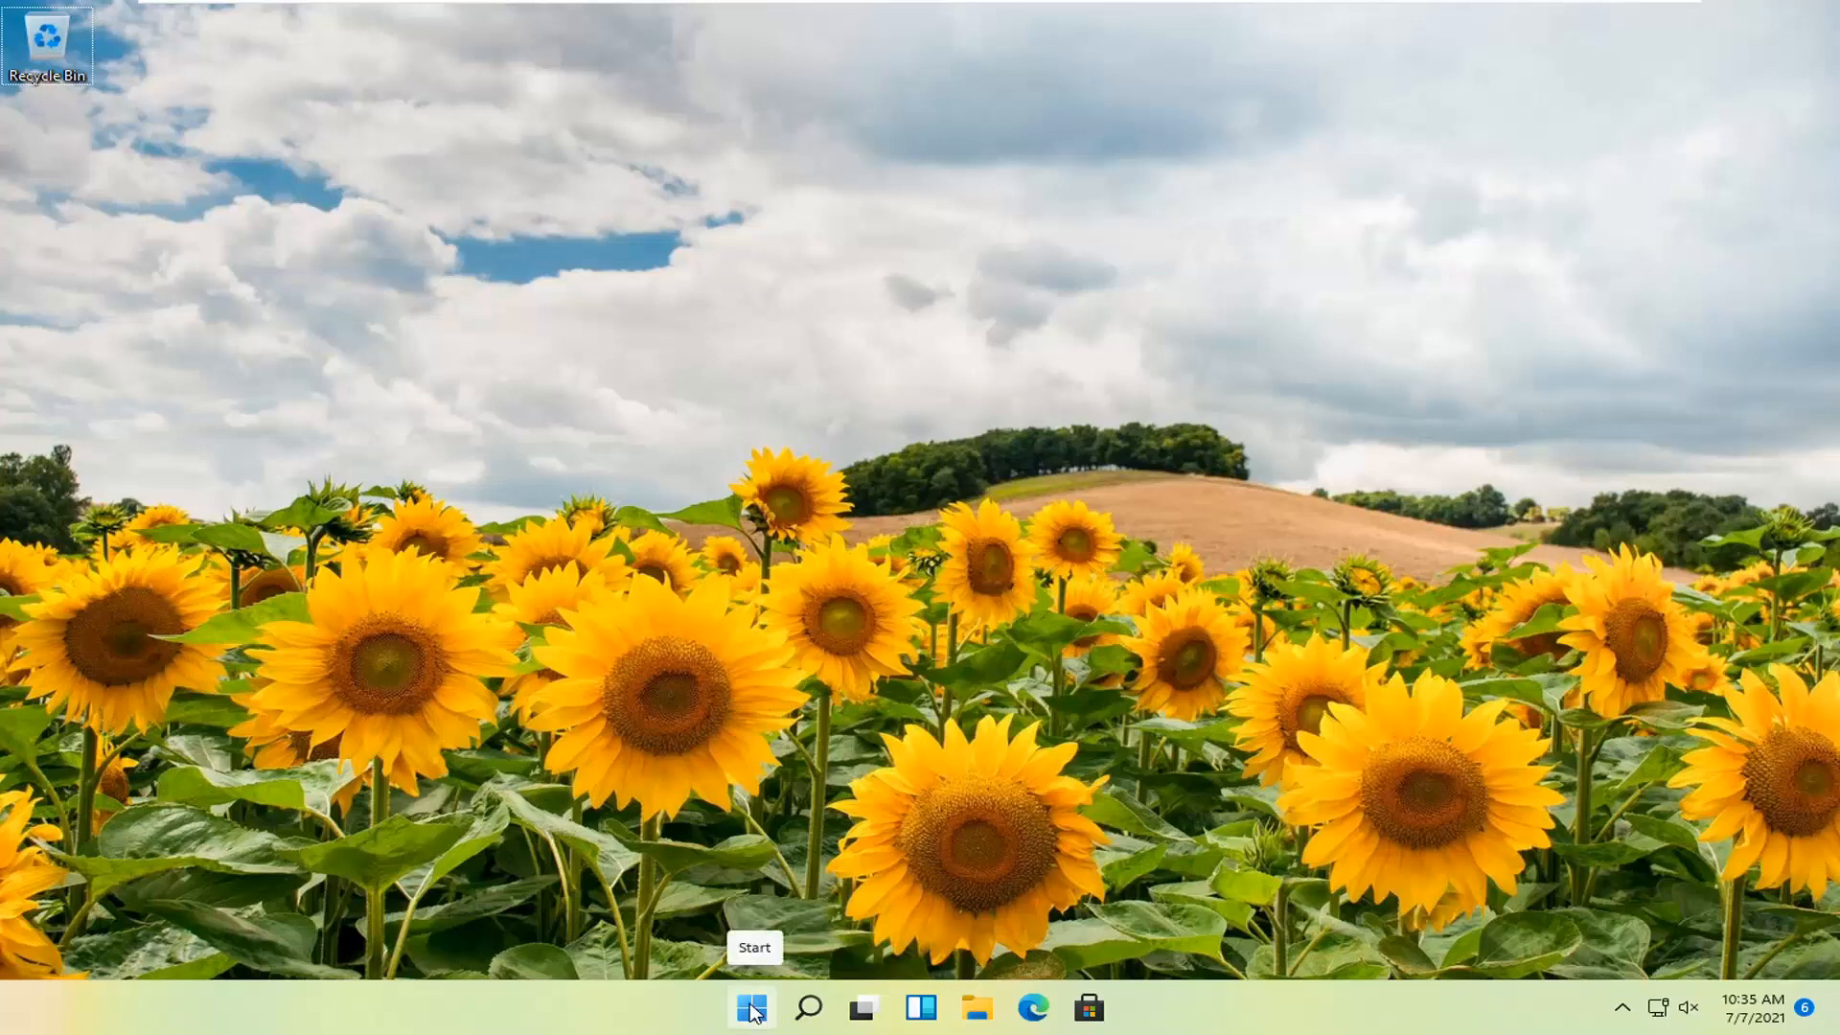
mouse_move(672, 776)
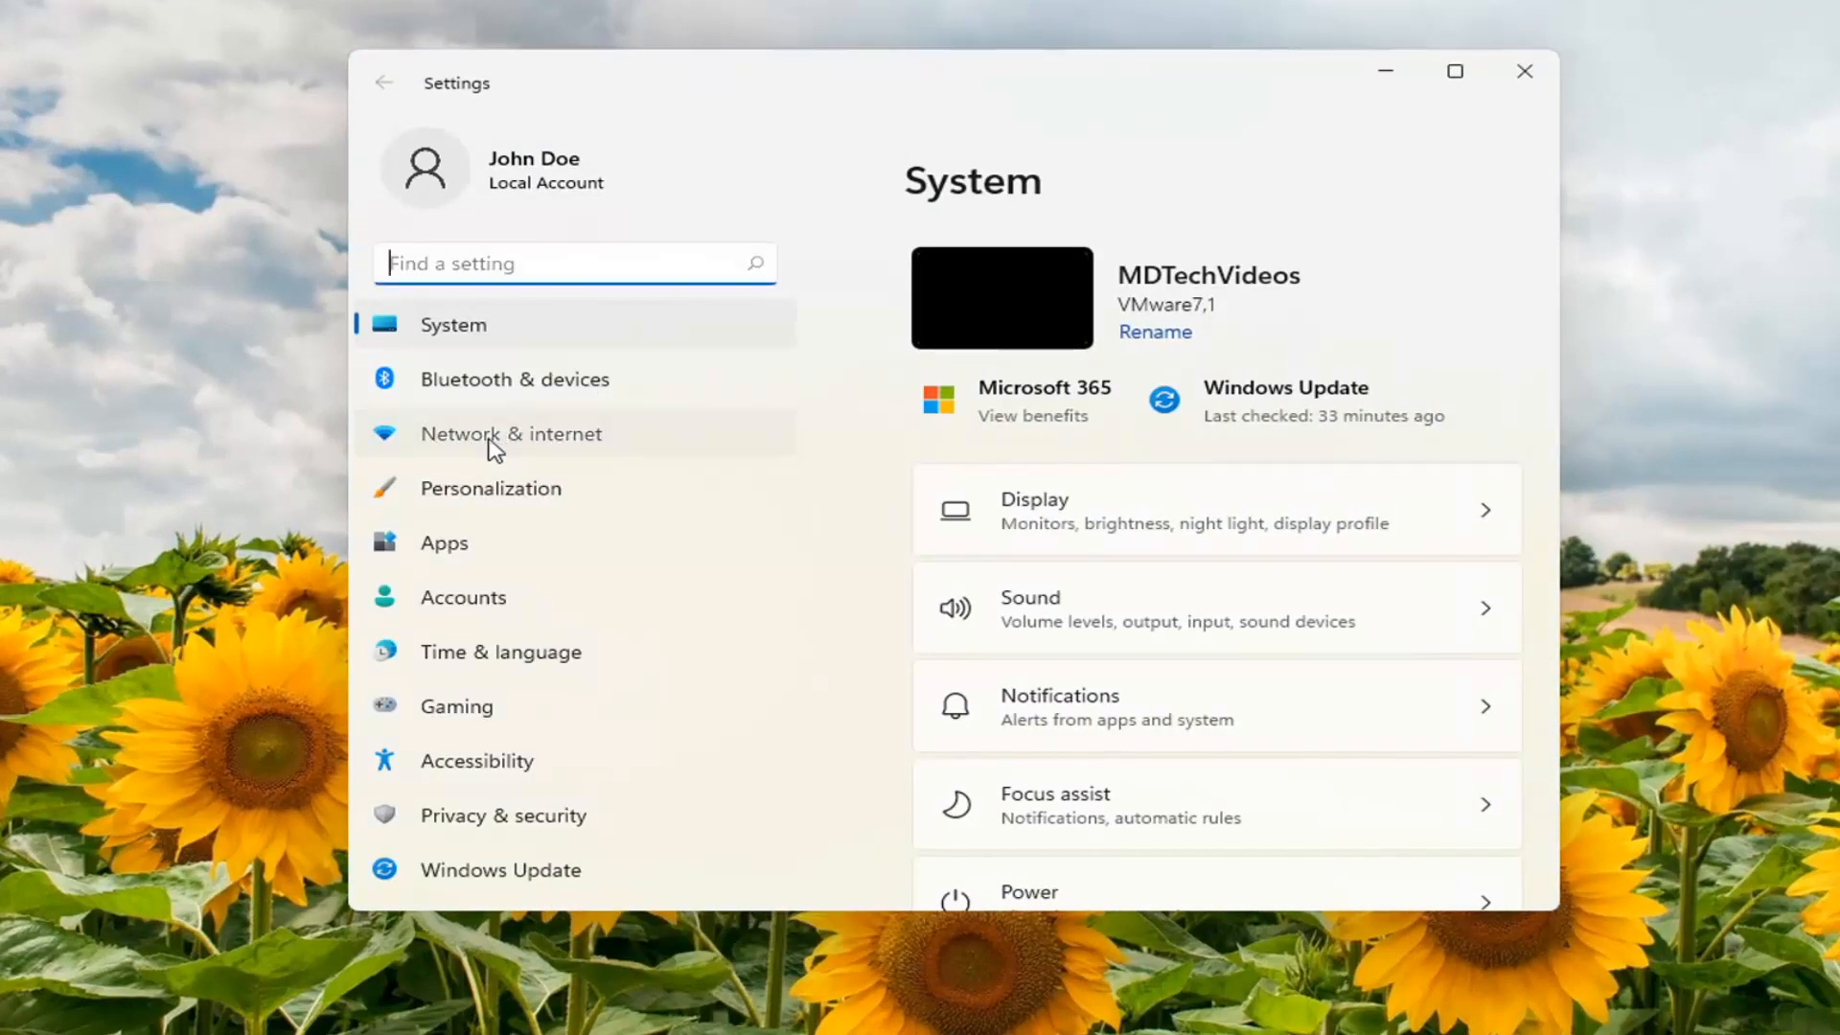
Open Network & internet and go to the Network reset page.
left_click(511, 434)
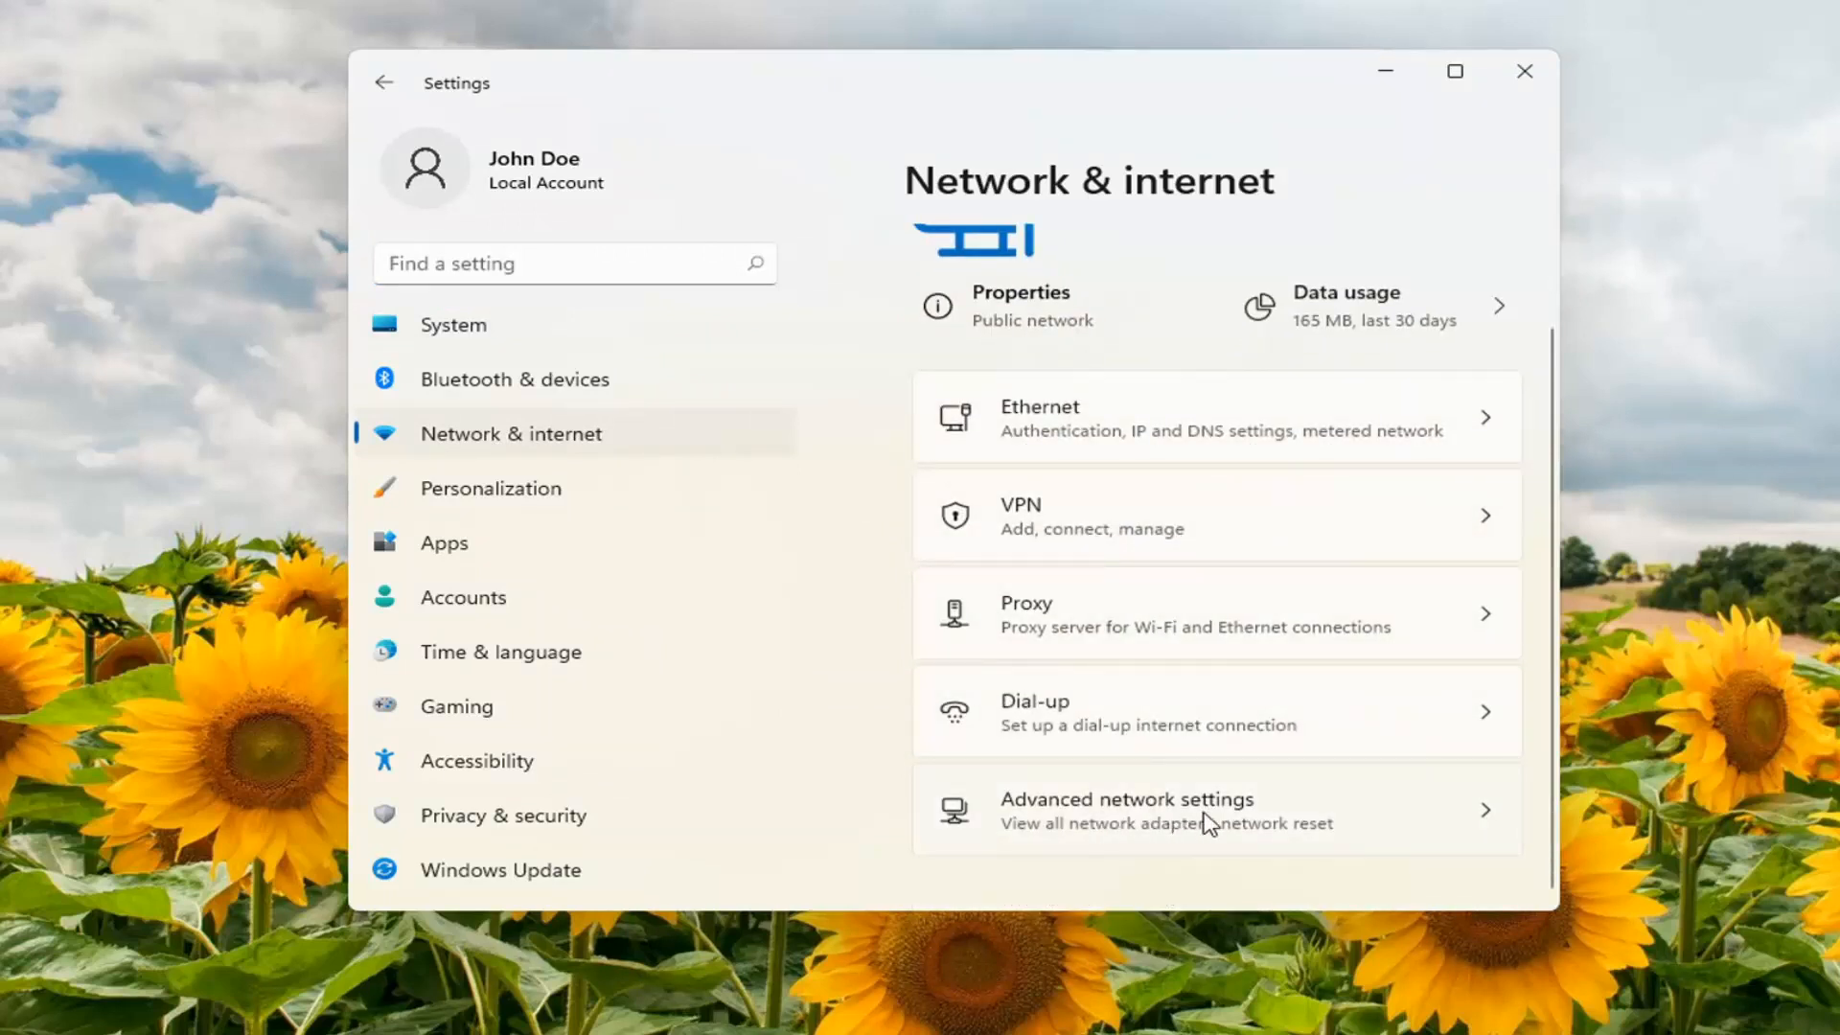
mouse_move(1189, 816)
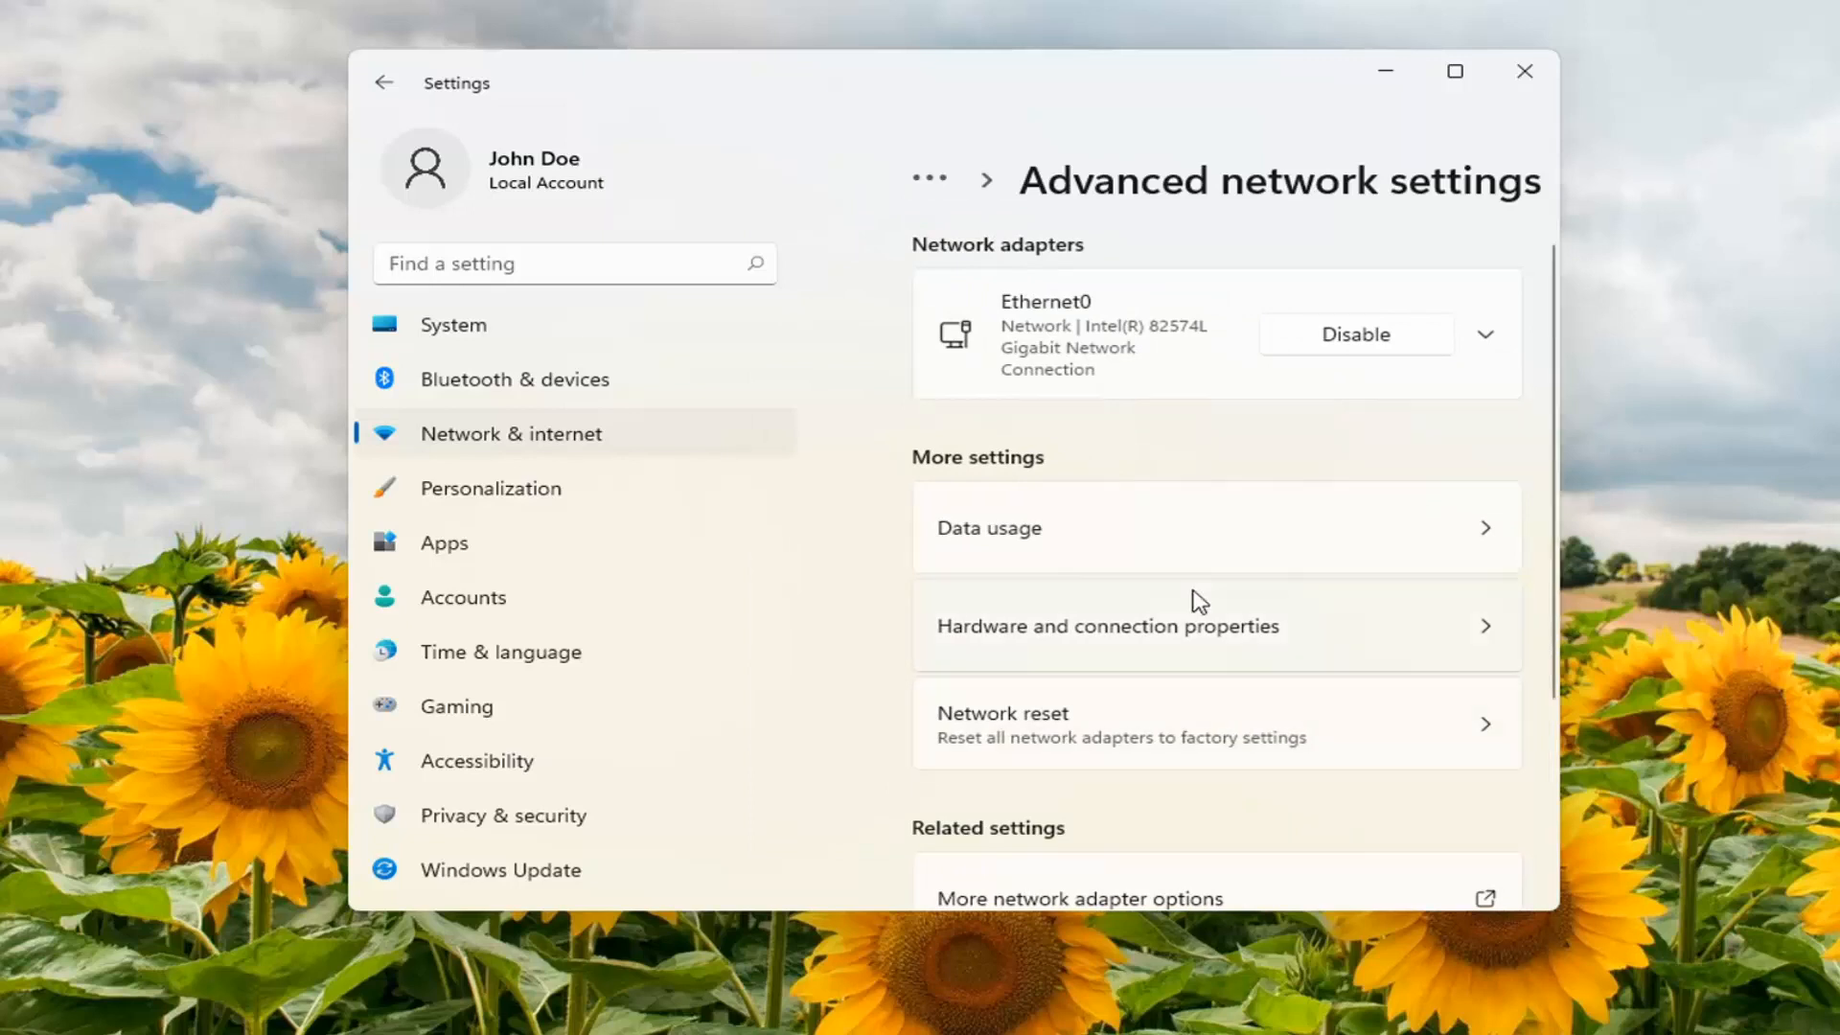
scroll("down", 3)
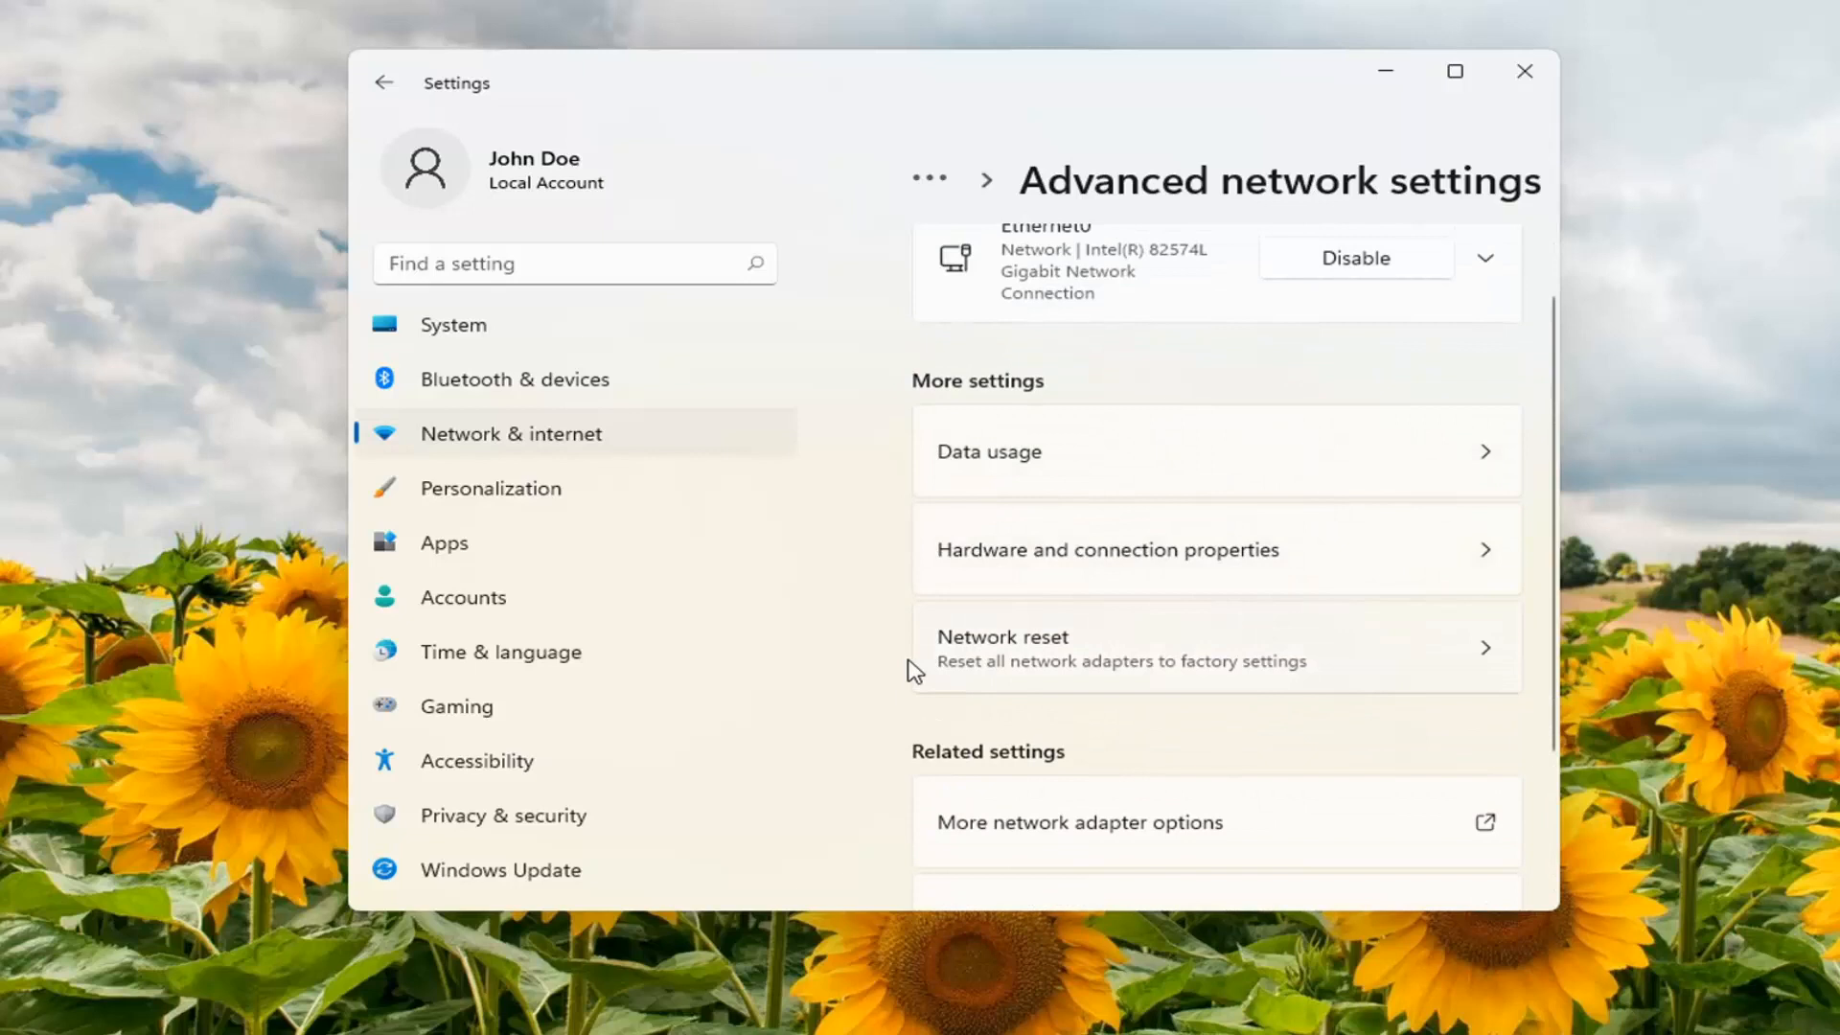
mouse_move(1169, 677)
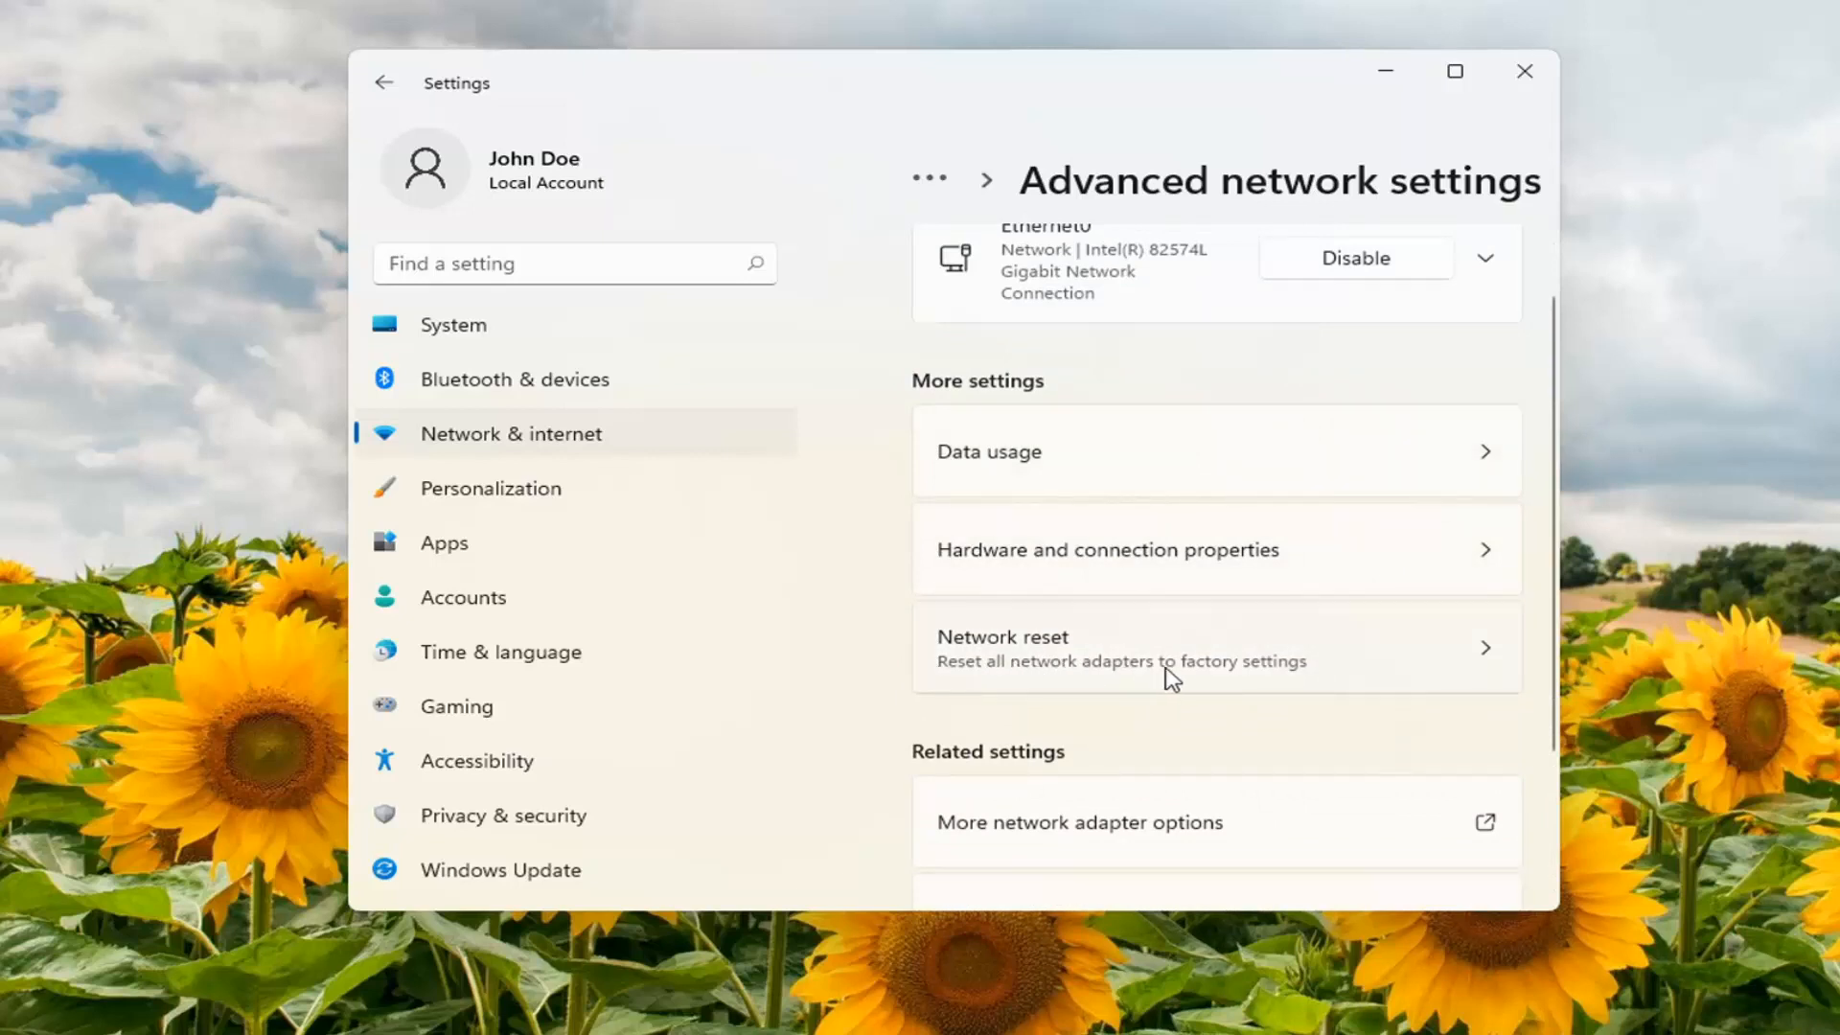
mouse_move(1083, 658)
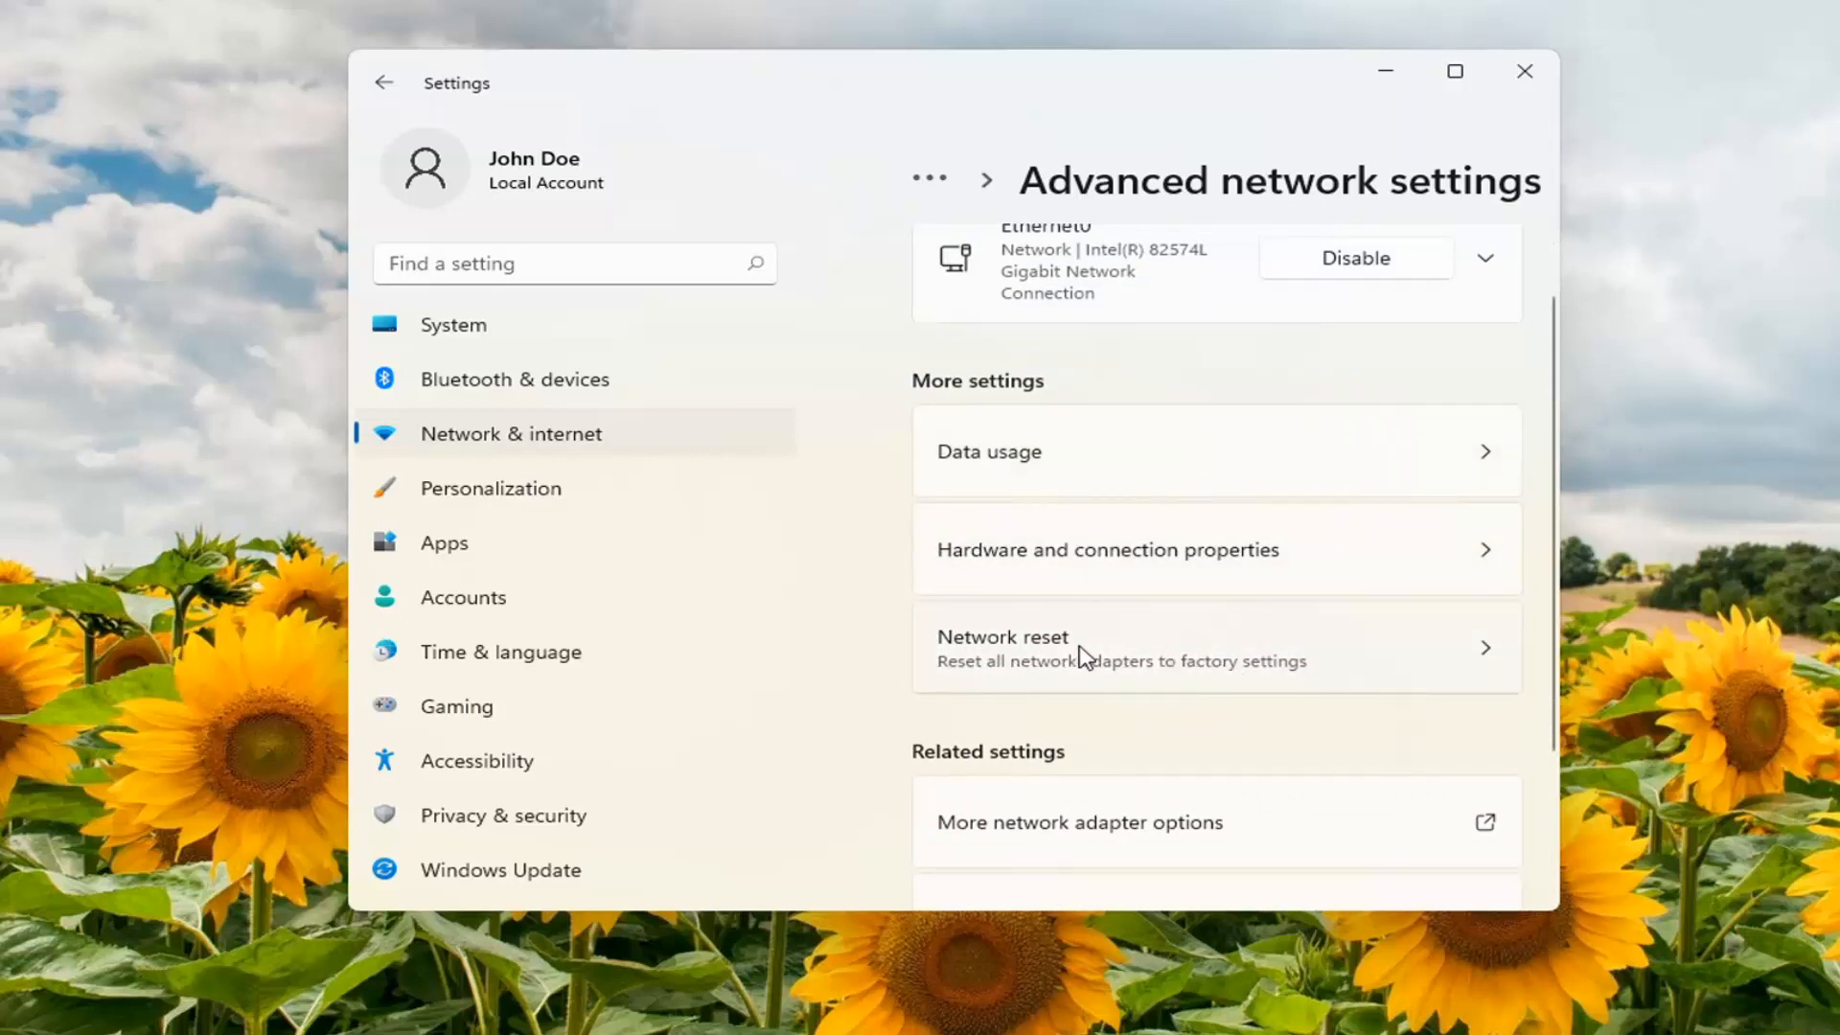
left_click(1040, 646)
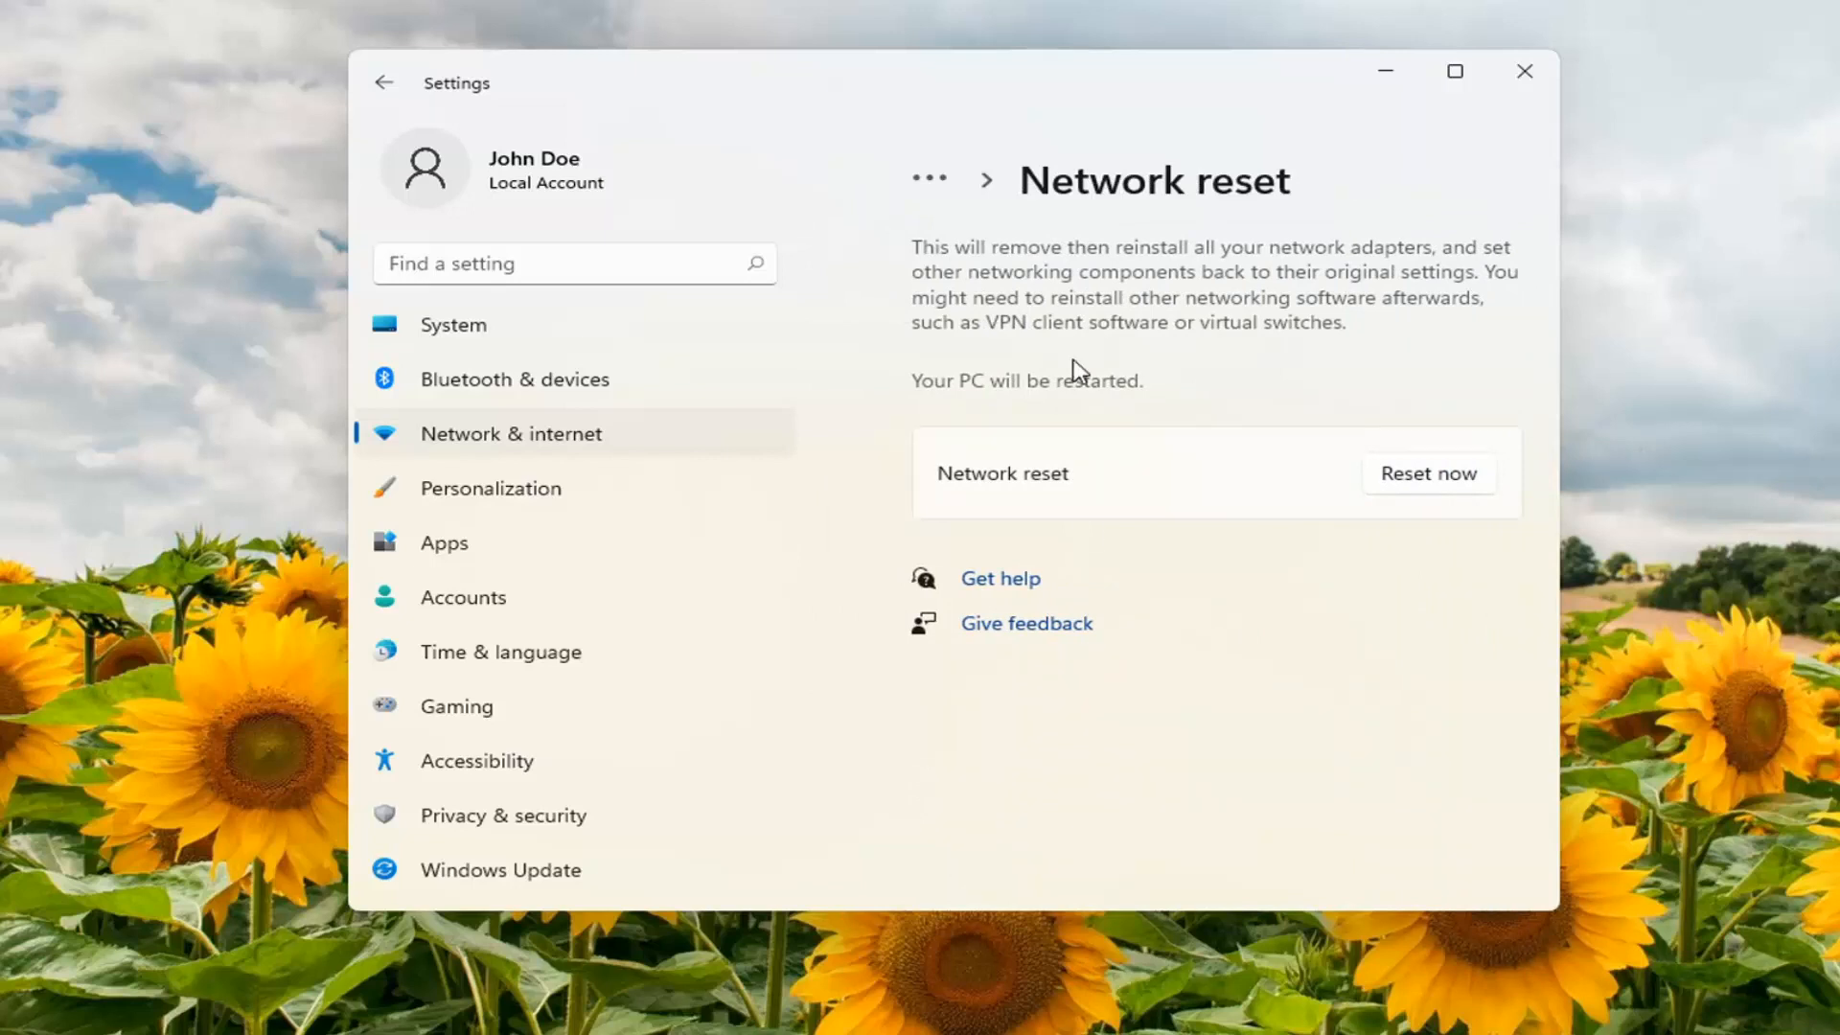
mouse_move(1181, 279)
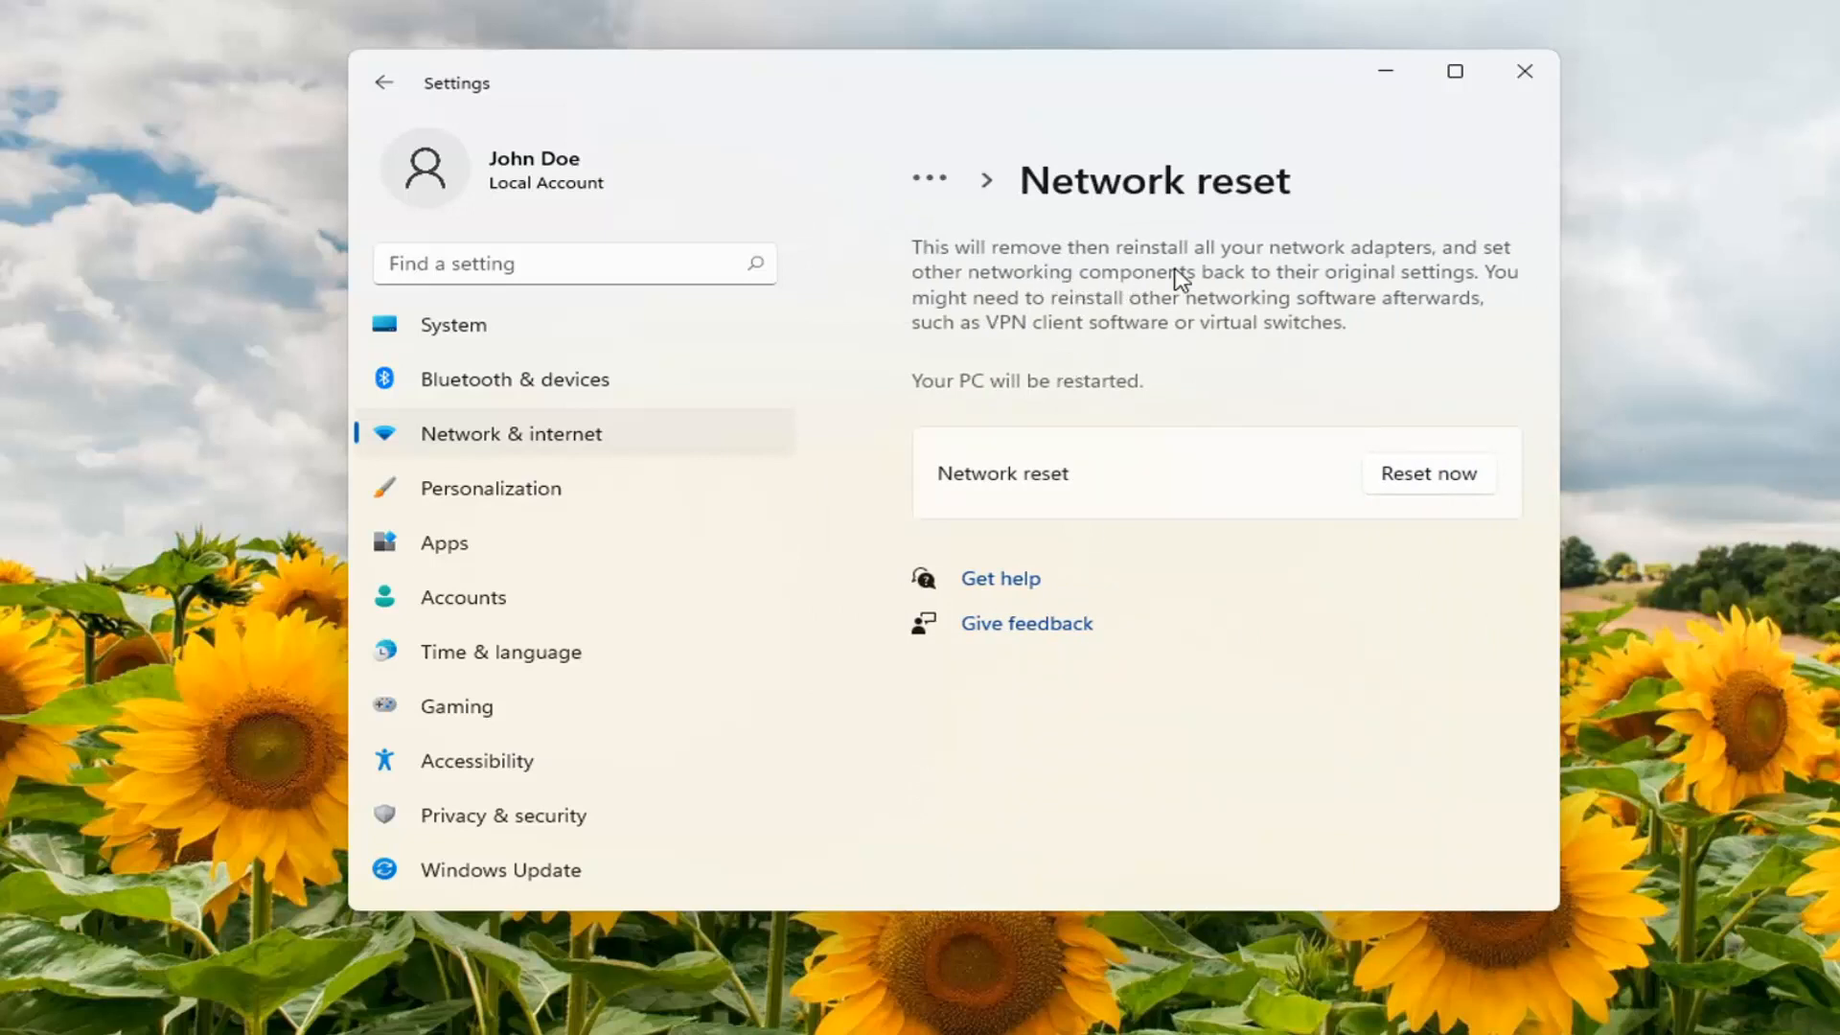
mouse_move(1302, 299)
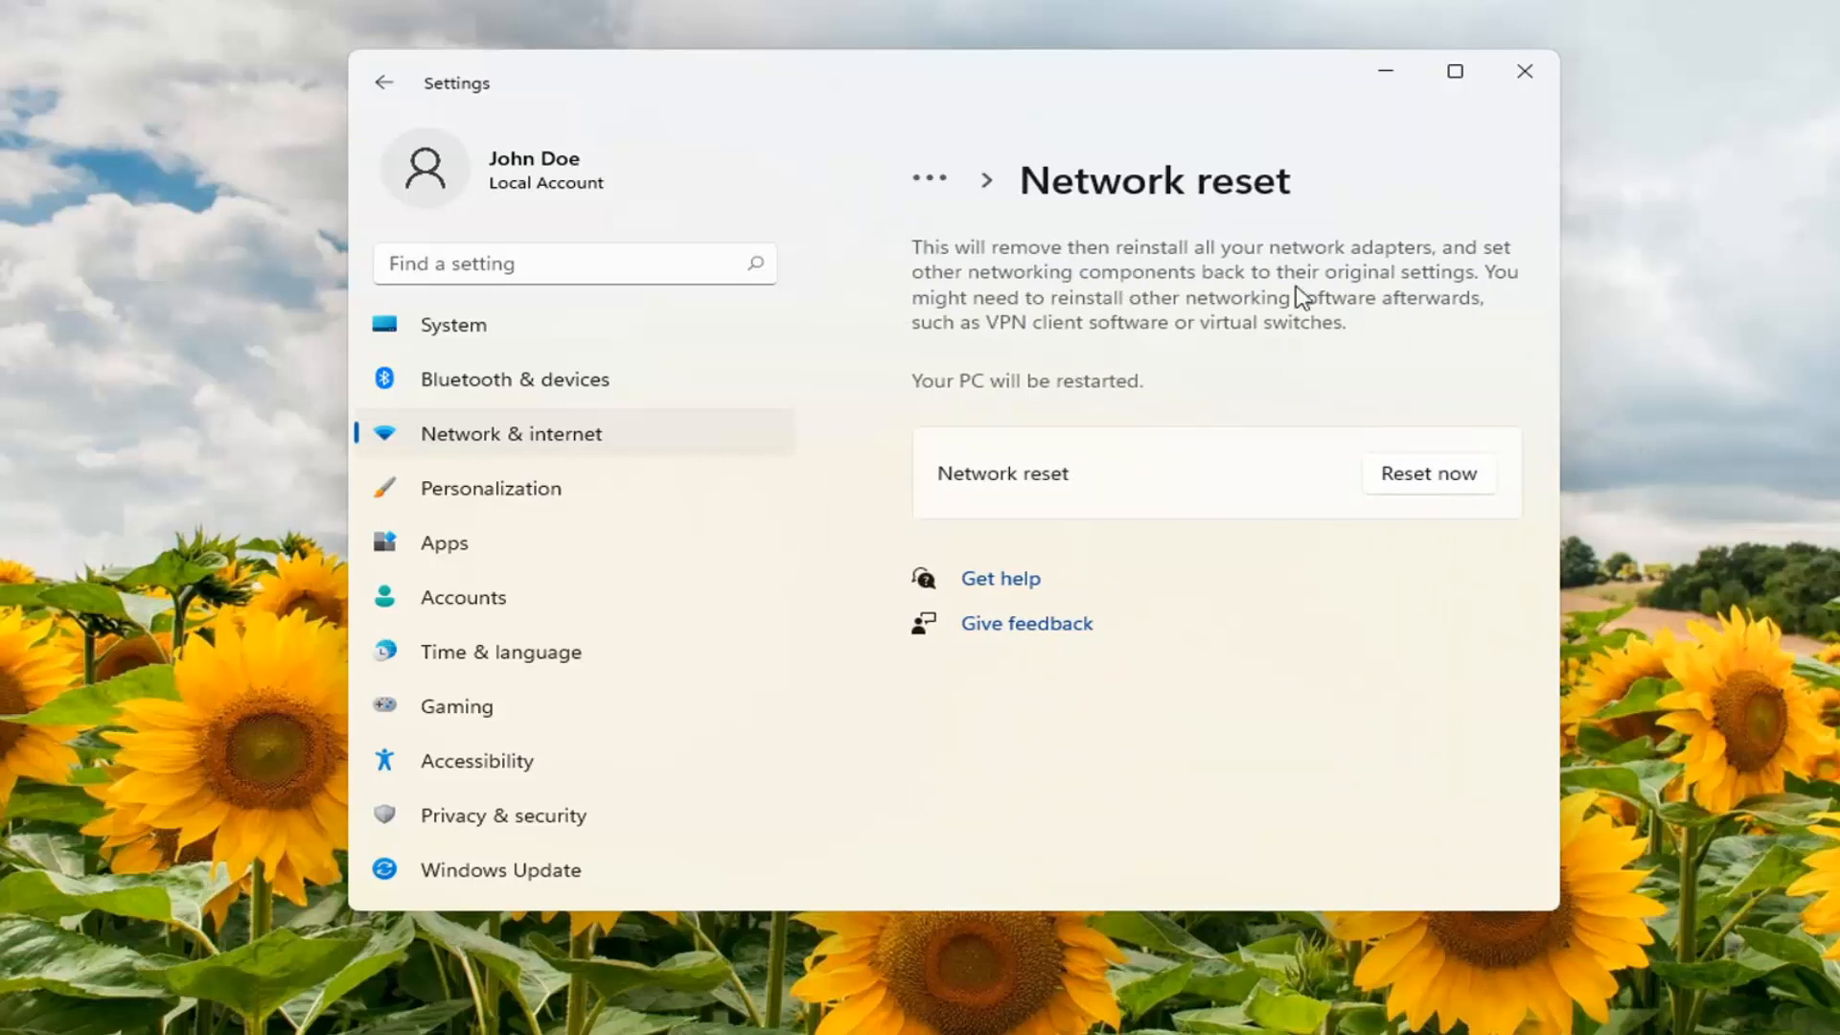
mouse_move(1115, 326)
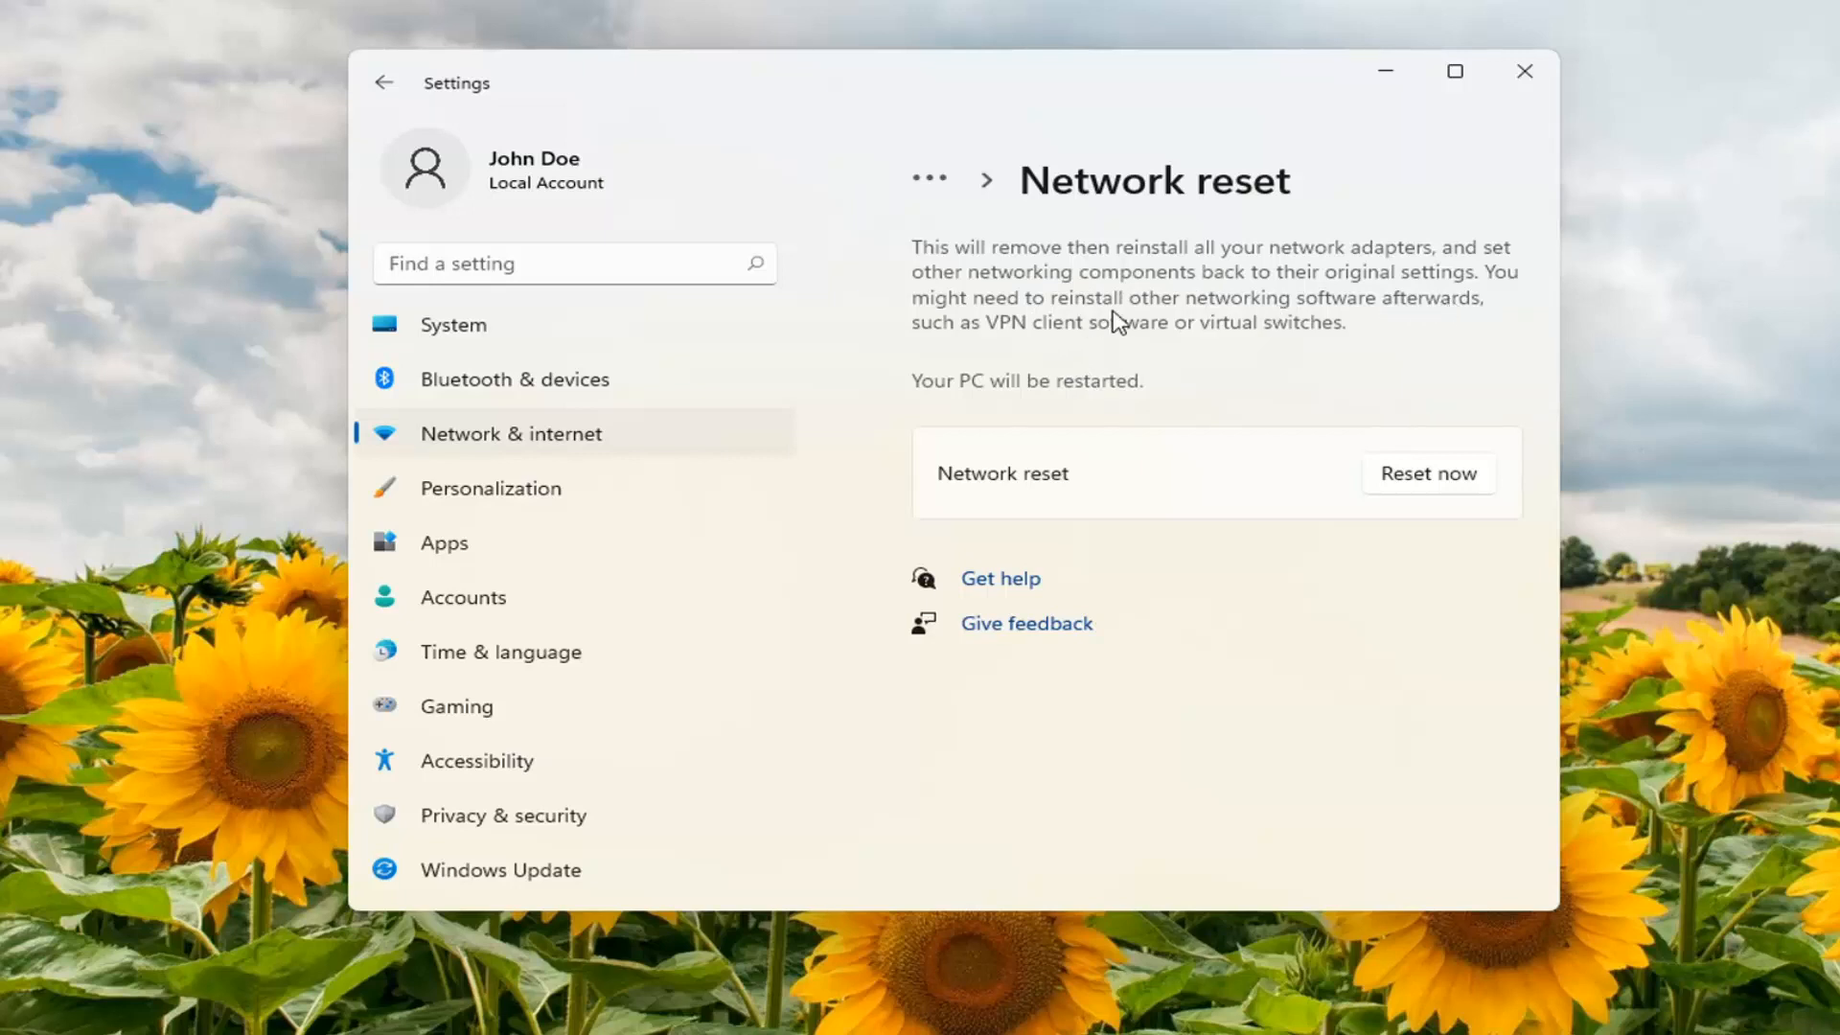
mouse_move(1414, 306)
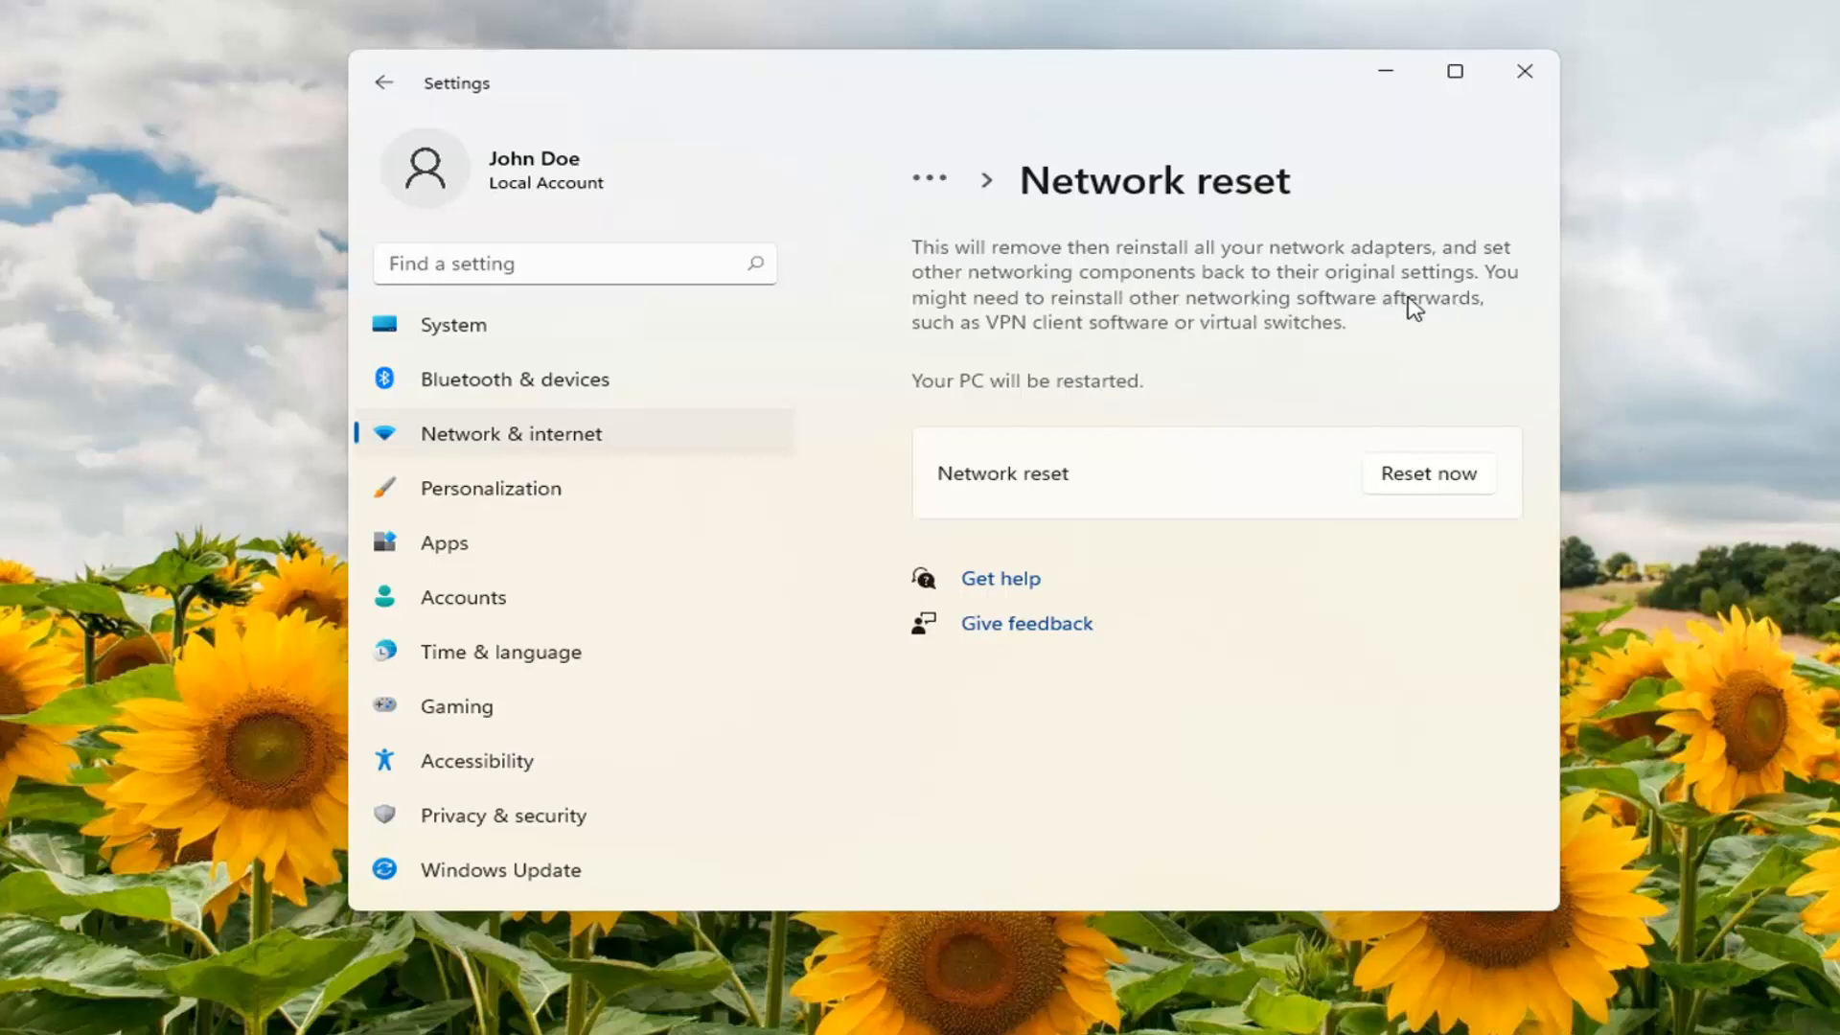
mouse_move(1143, 331)
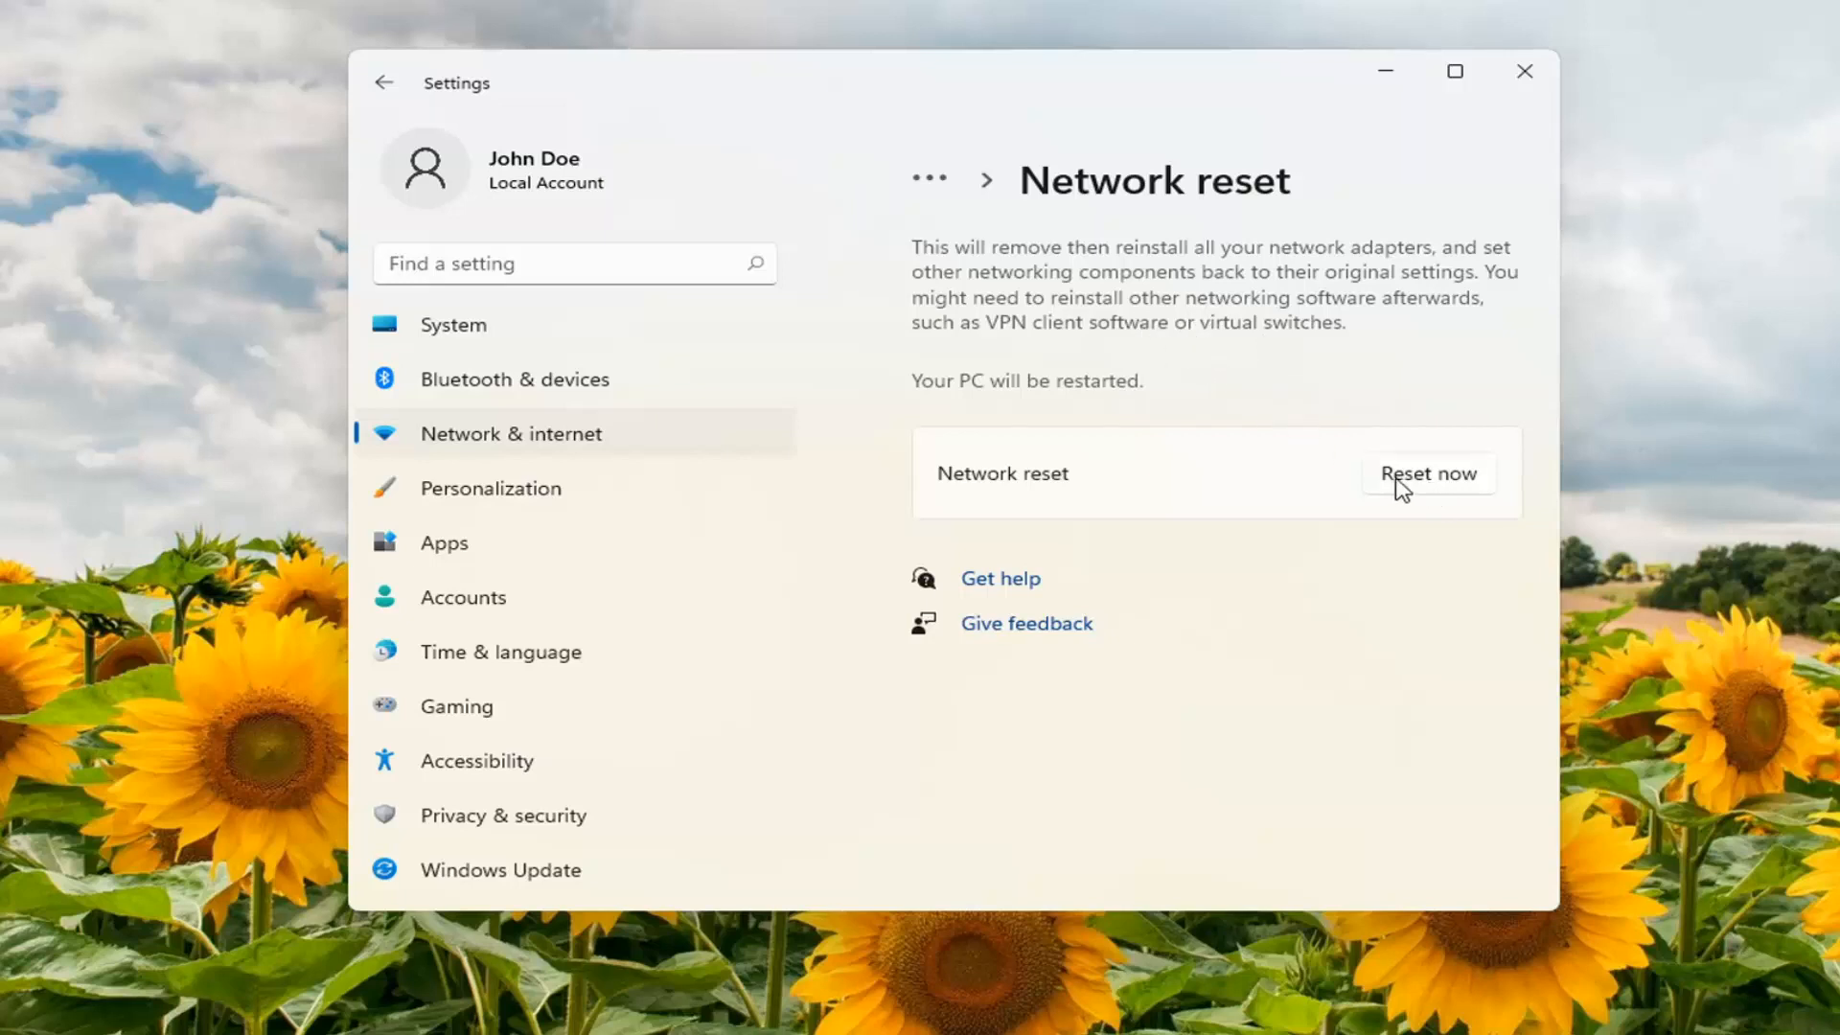
Reset all network adapters now and confirm with Yes.
left_click(1429, 473)
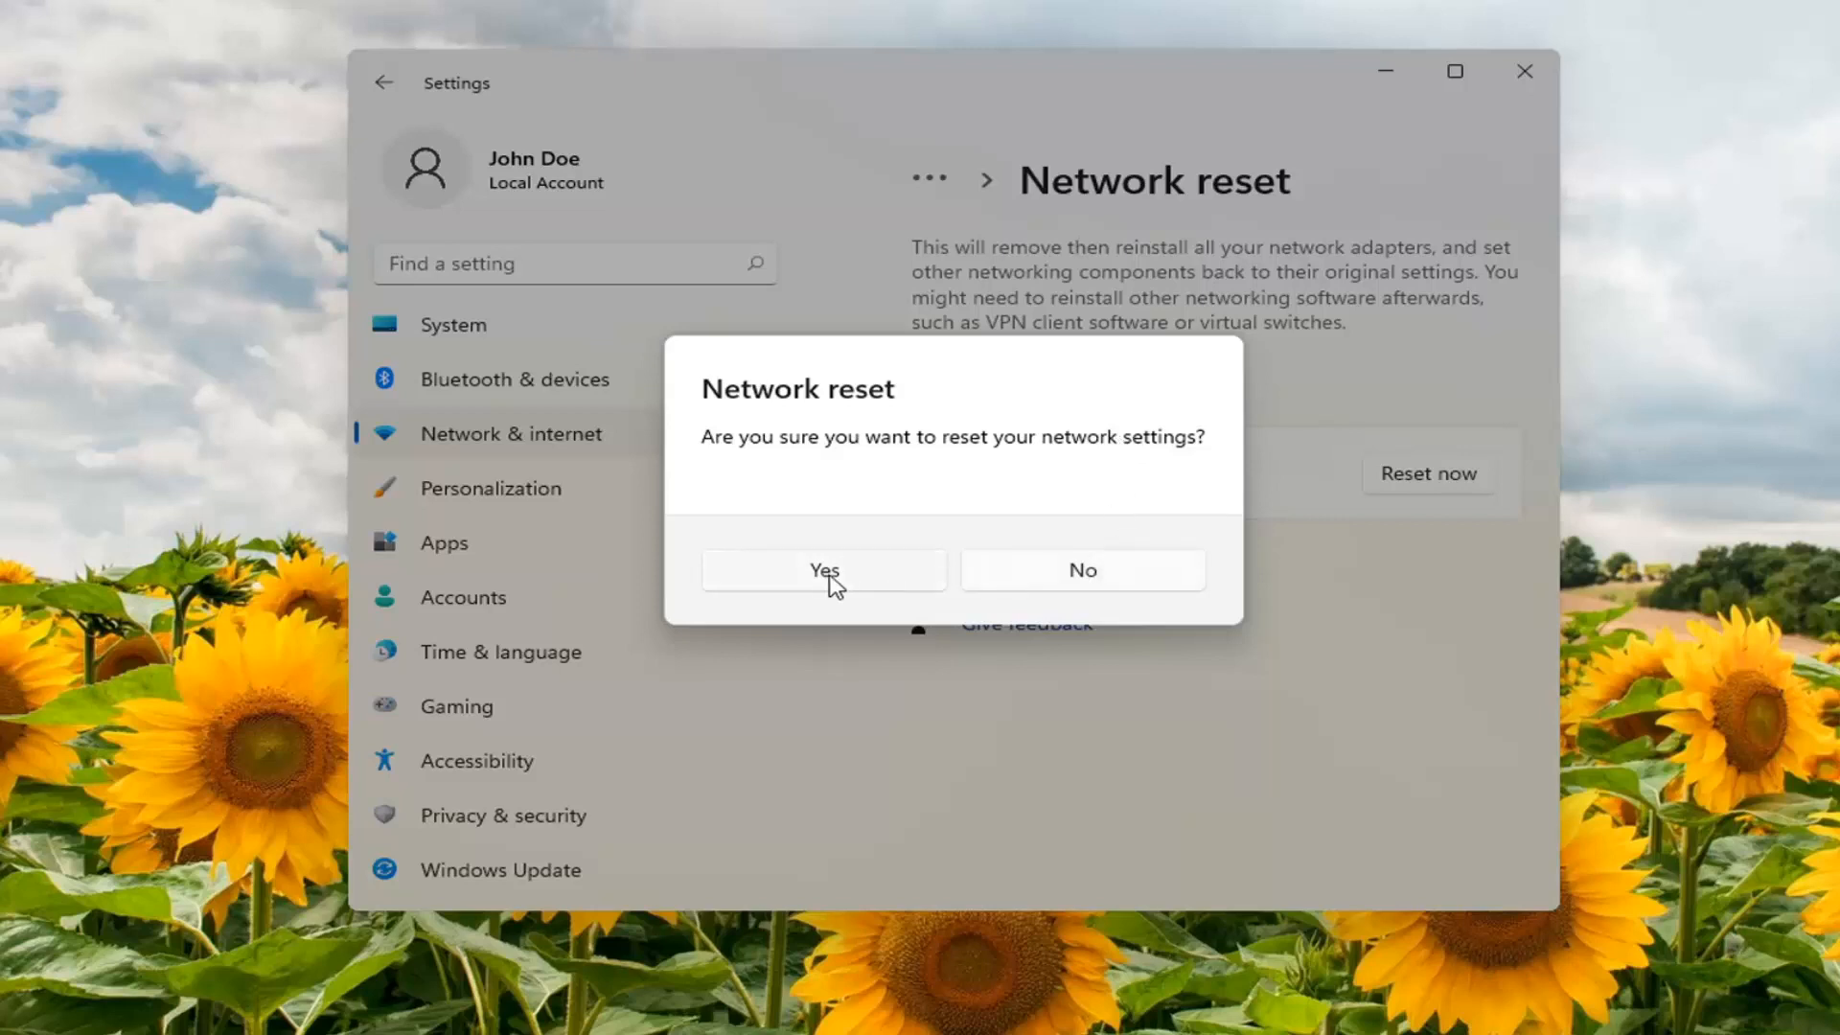
left_click(824, 570)
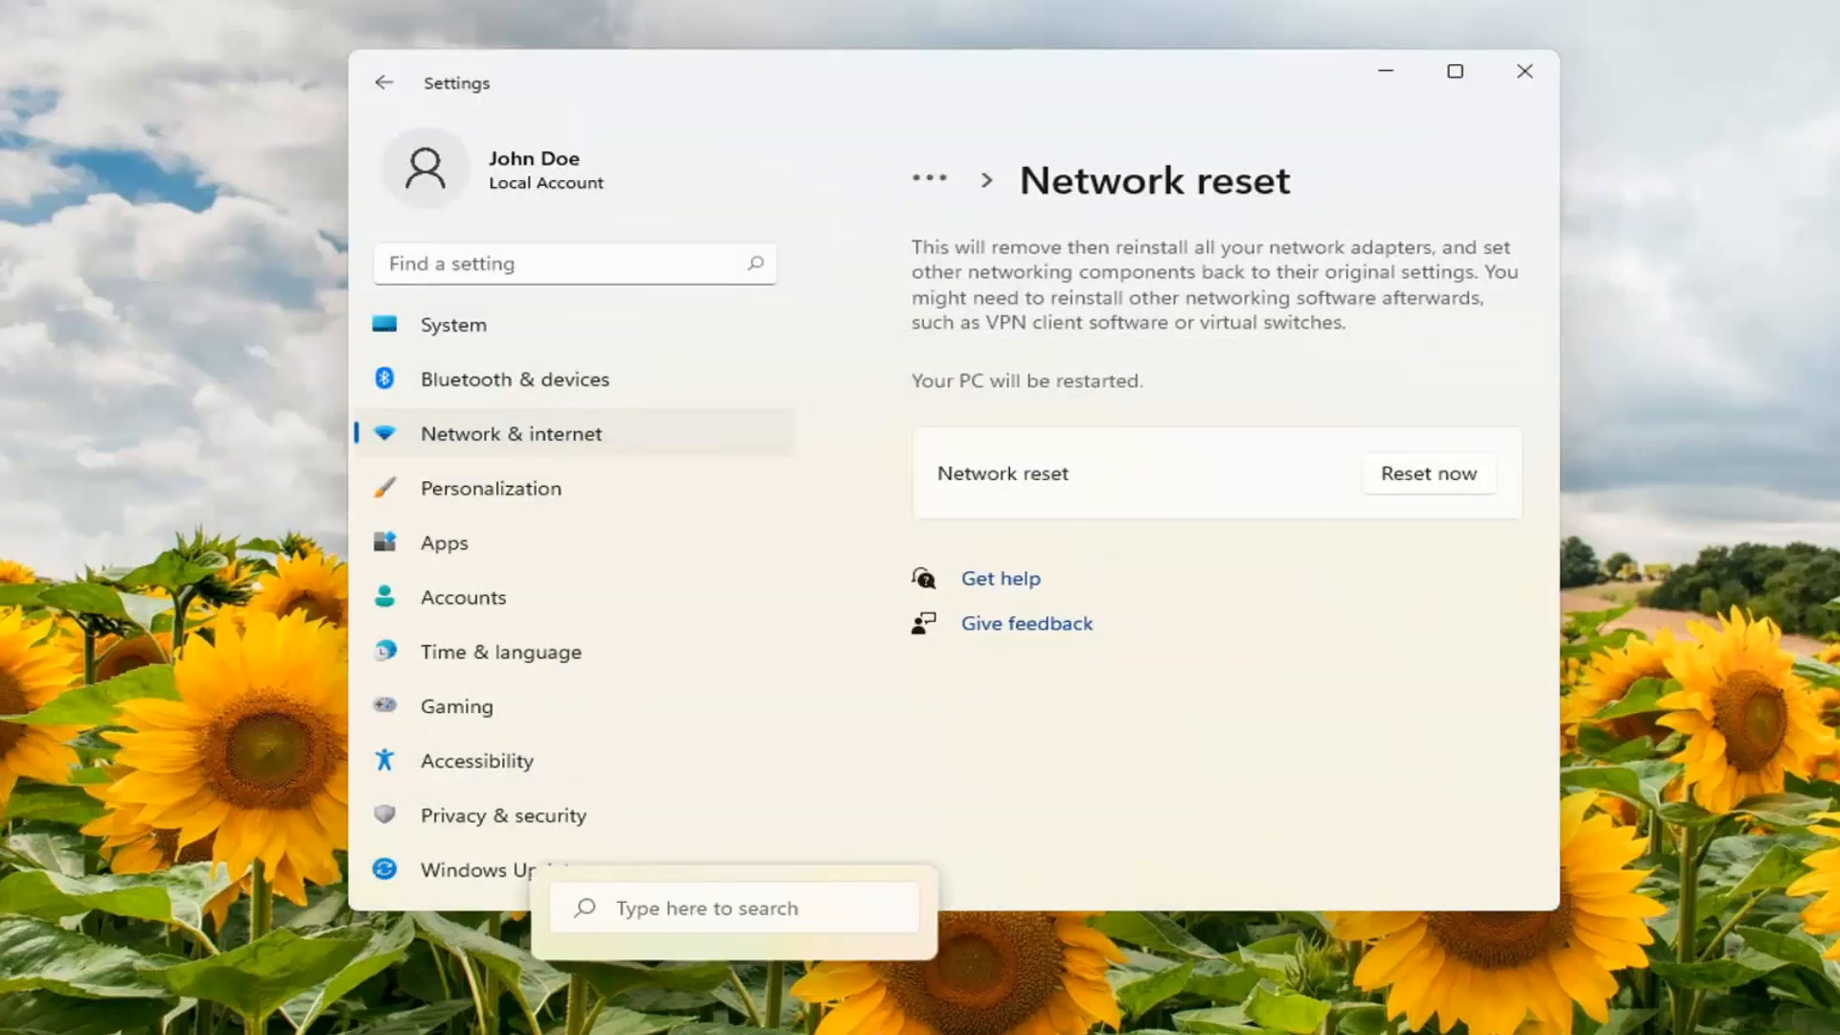
left_click(1429, 474)
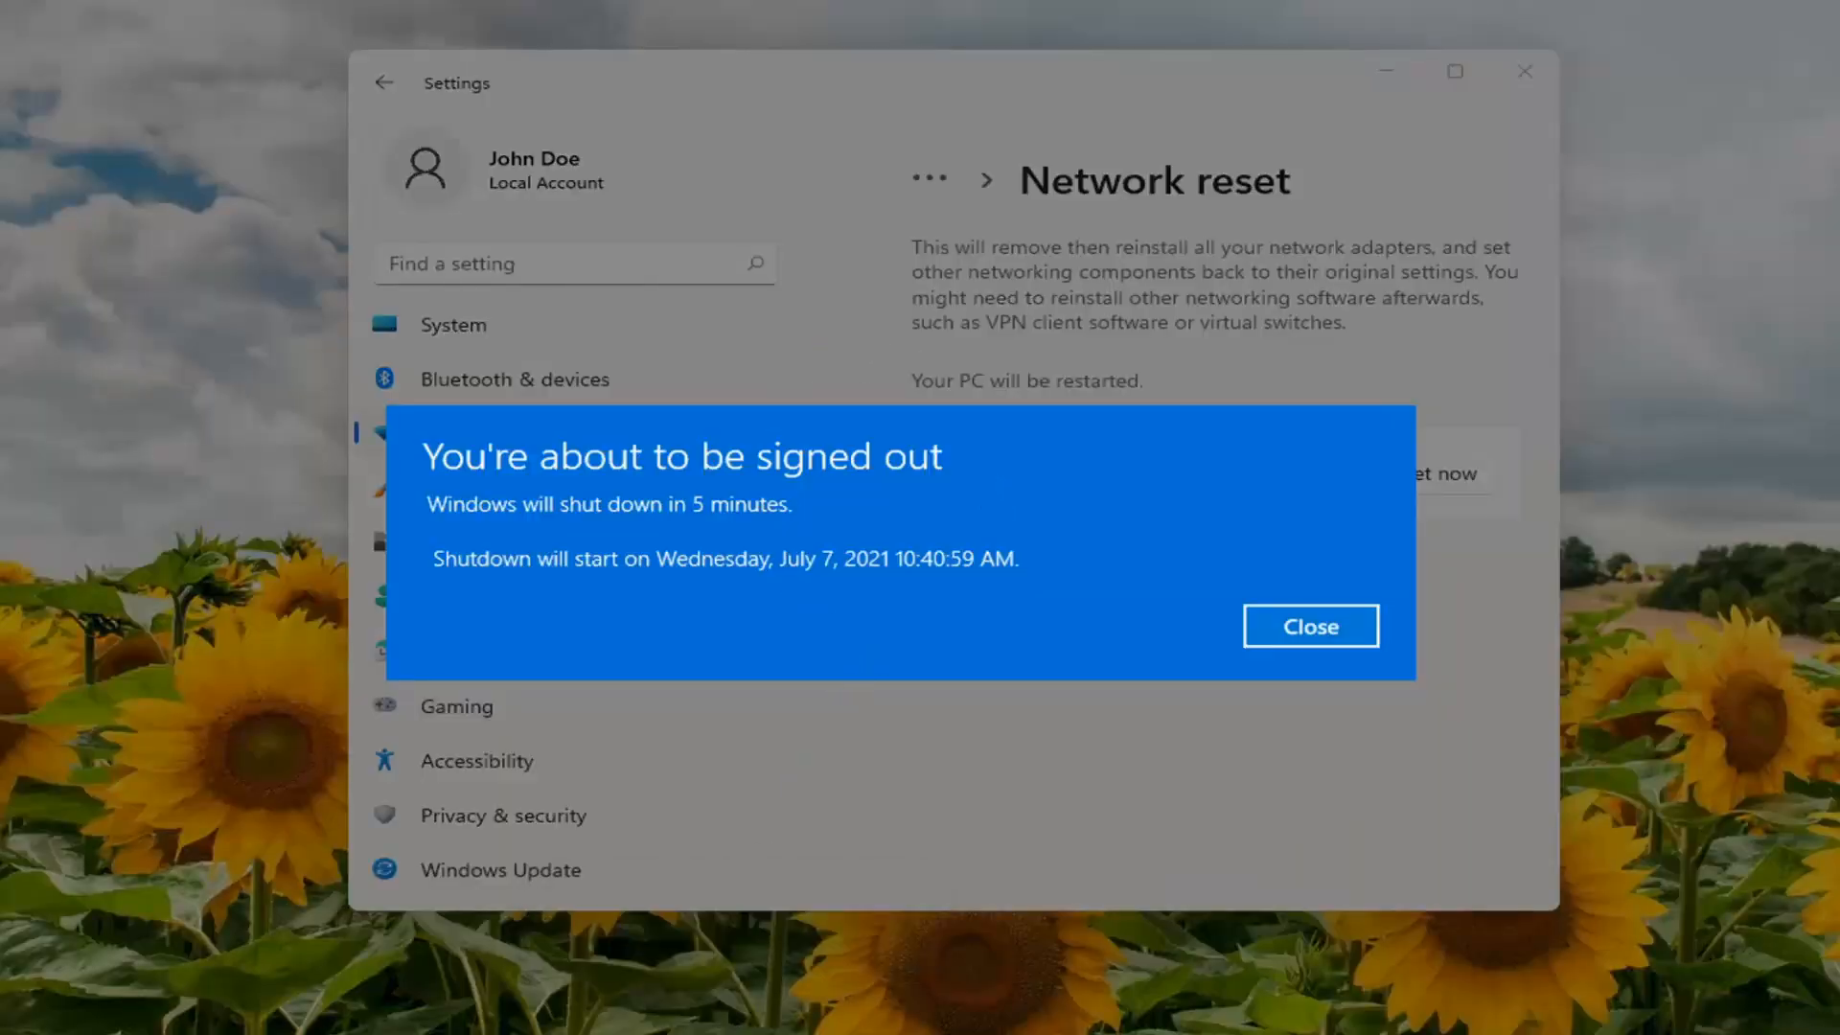
mouse_move(1344, 151)
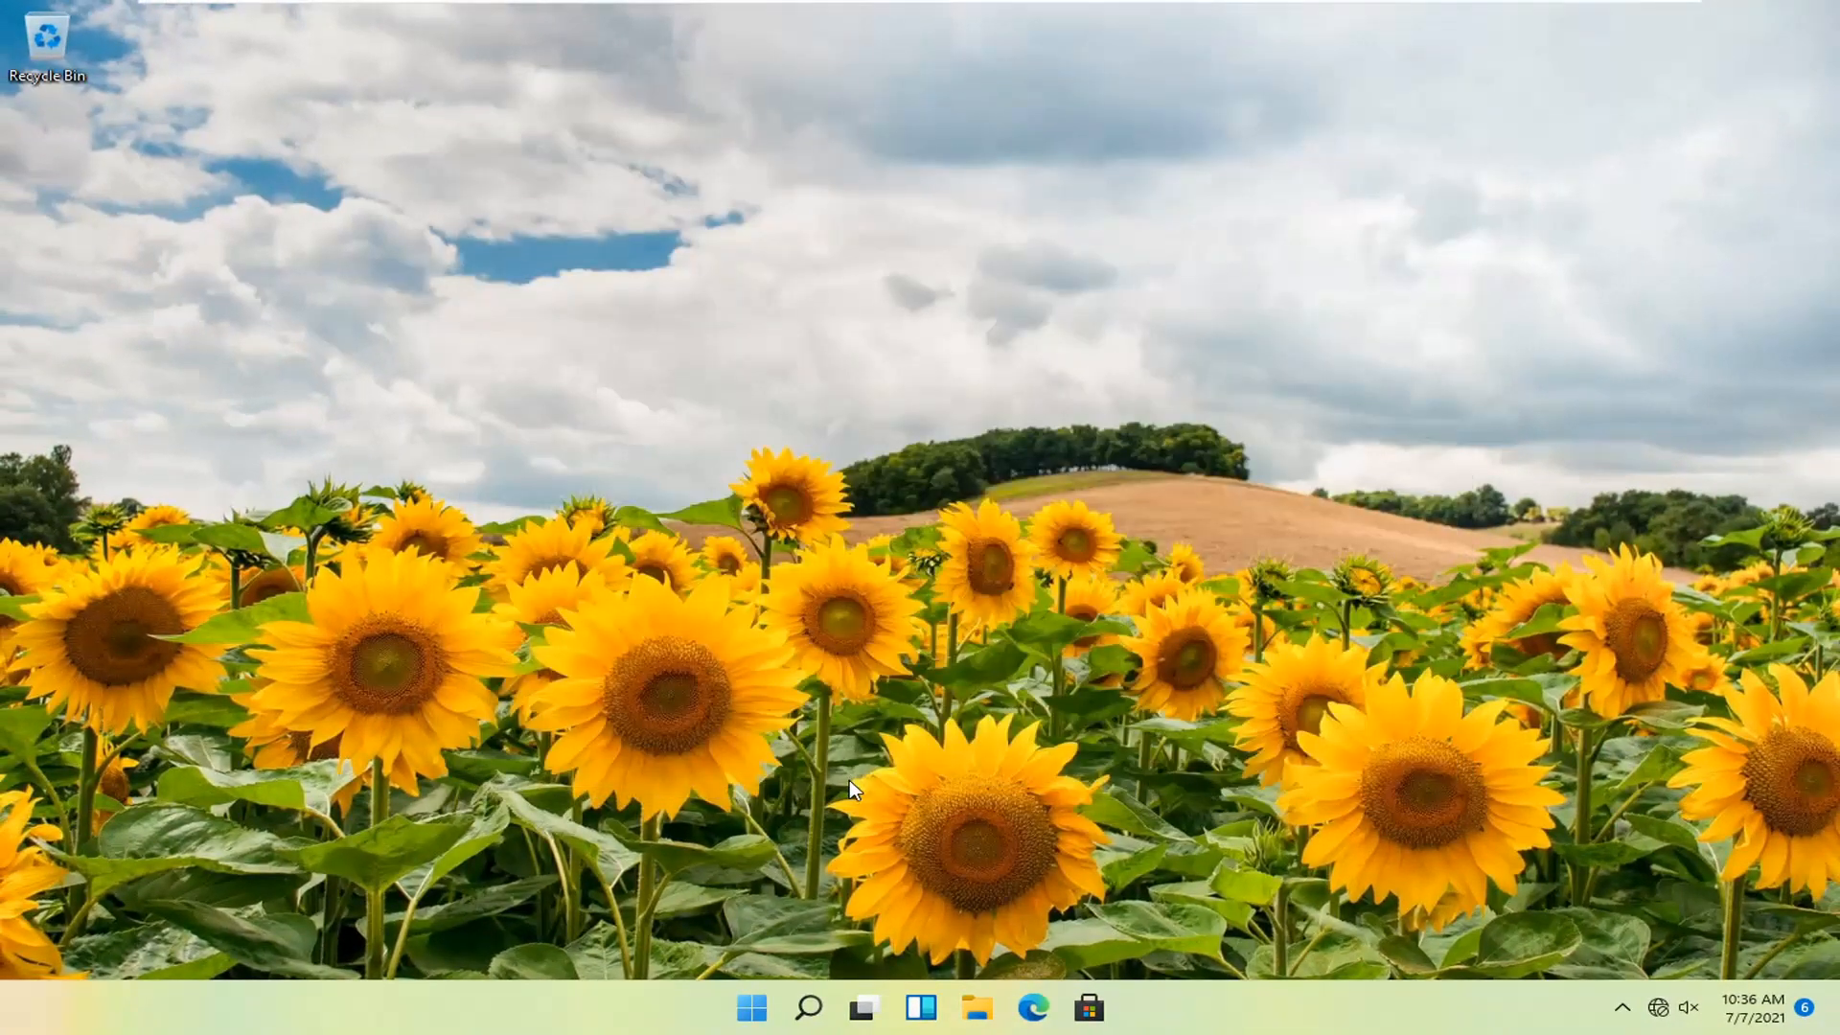
Bring up the Start button's quick-access menu with power options.
right_click(749, 1007)
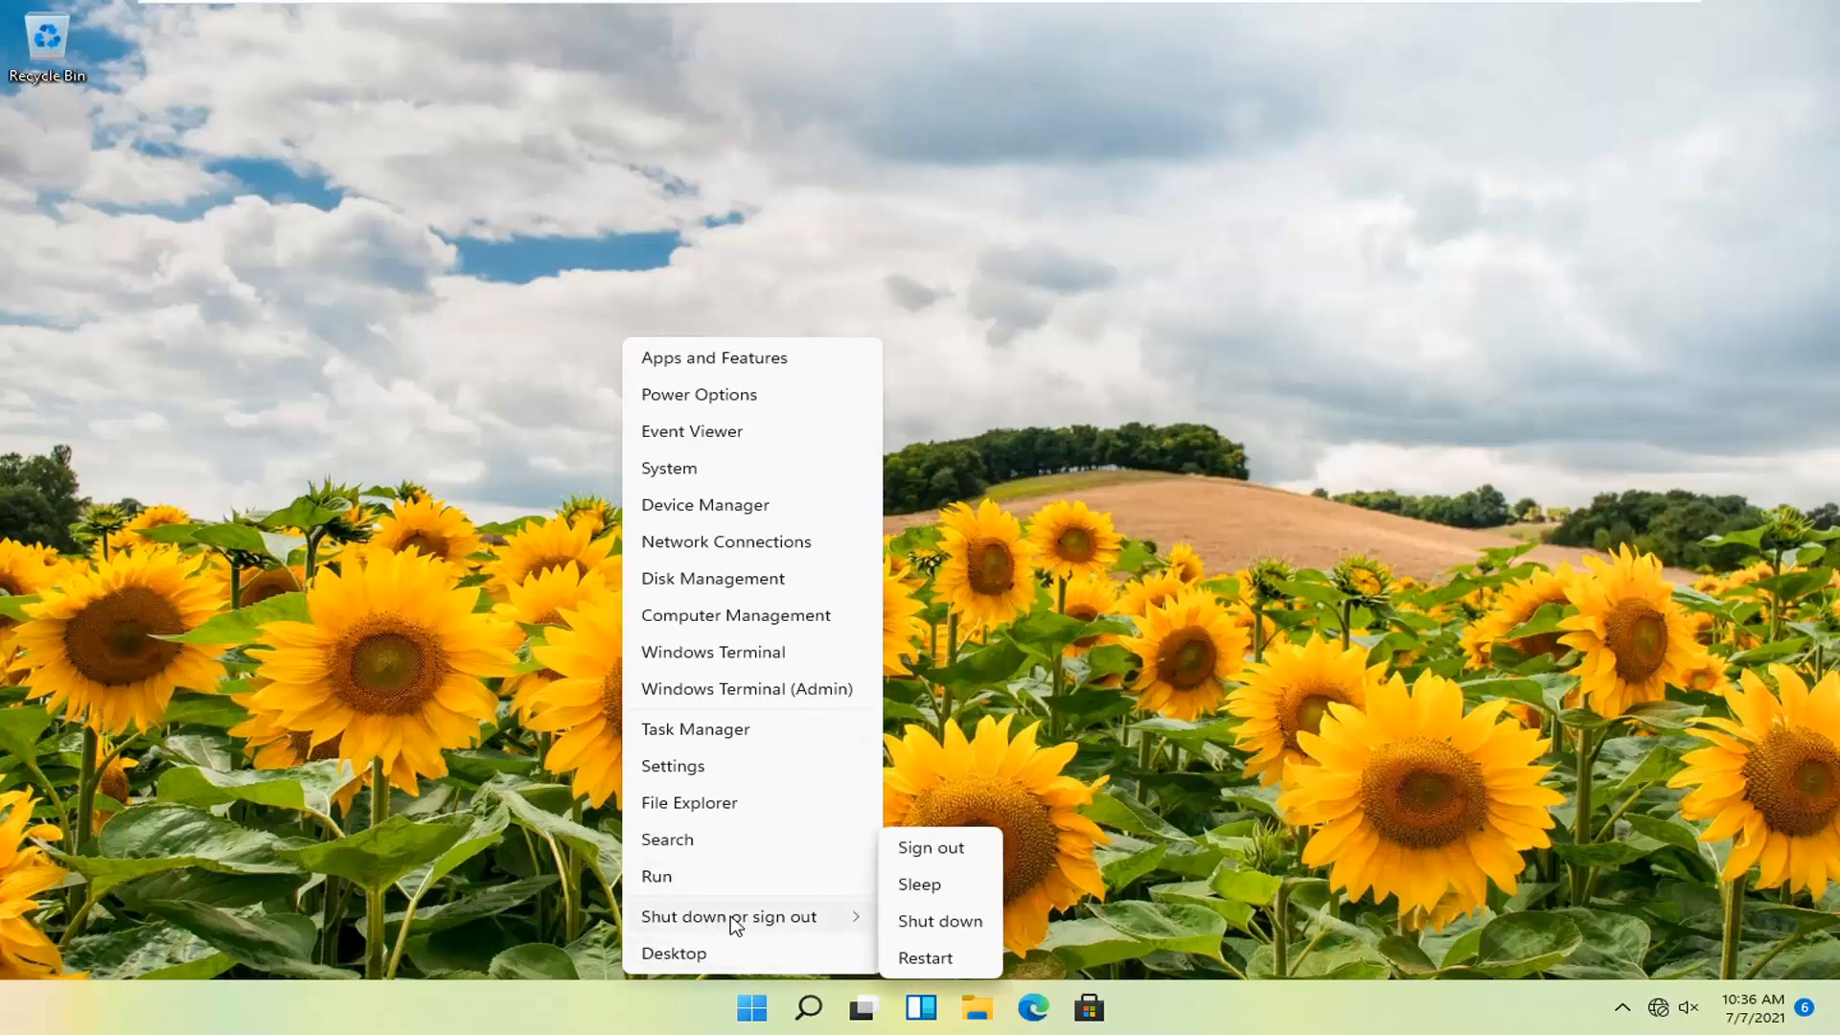
Choose Restart to reboot the PC and finish the network reset.
left_click(930, 847)
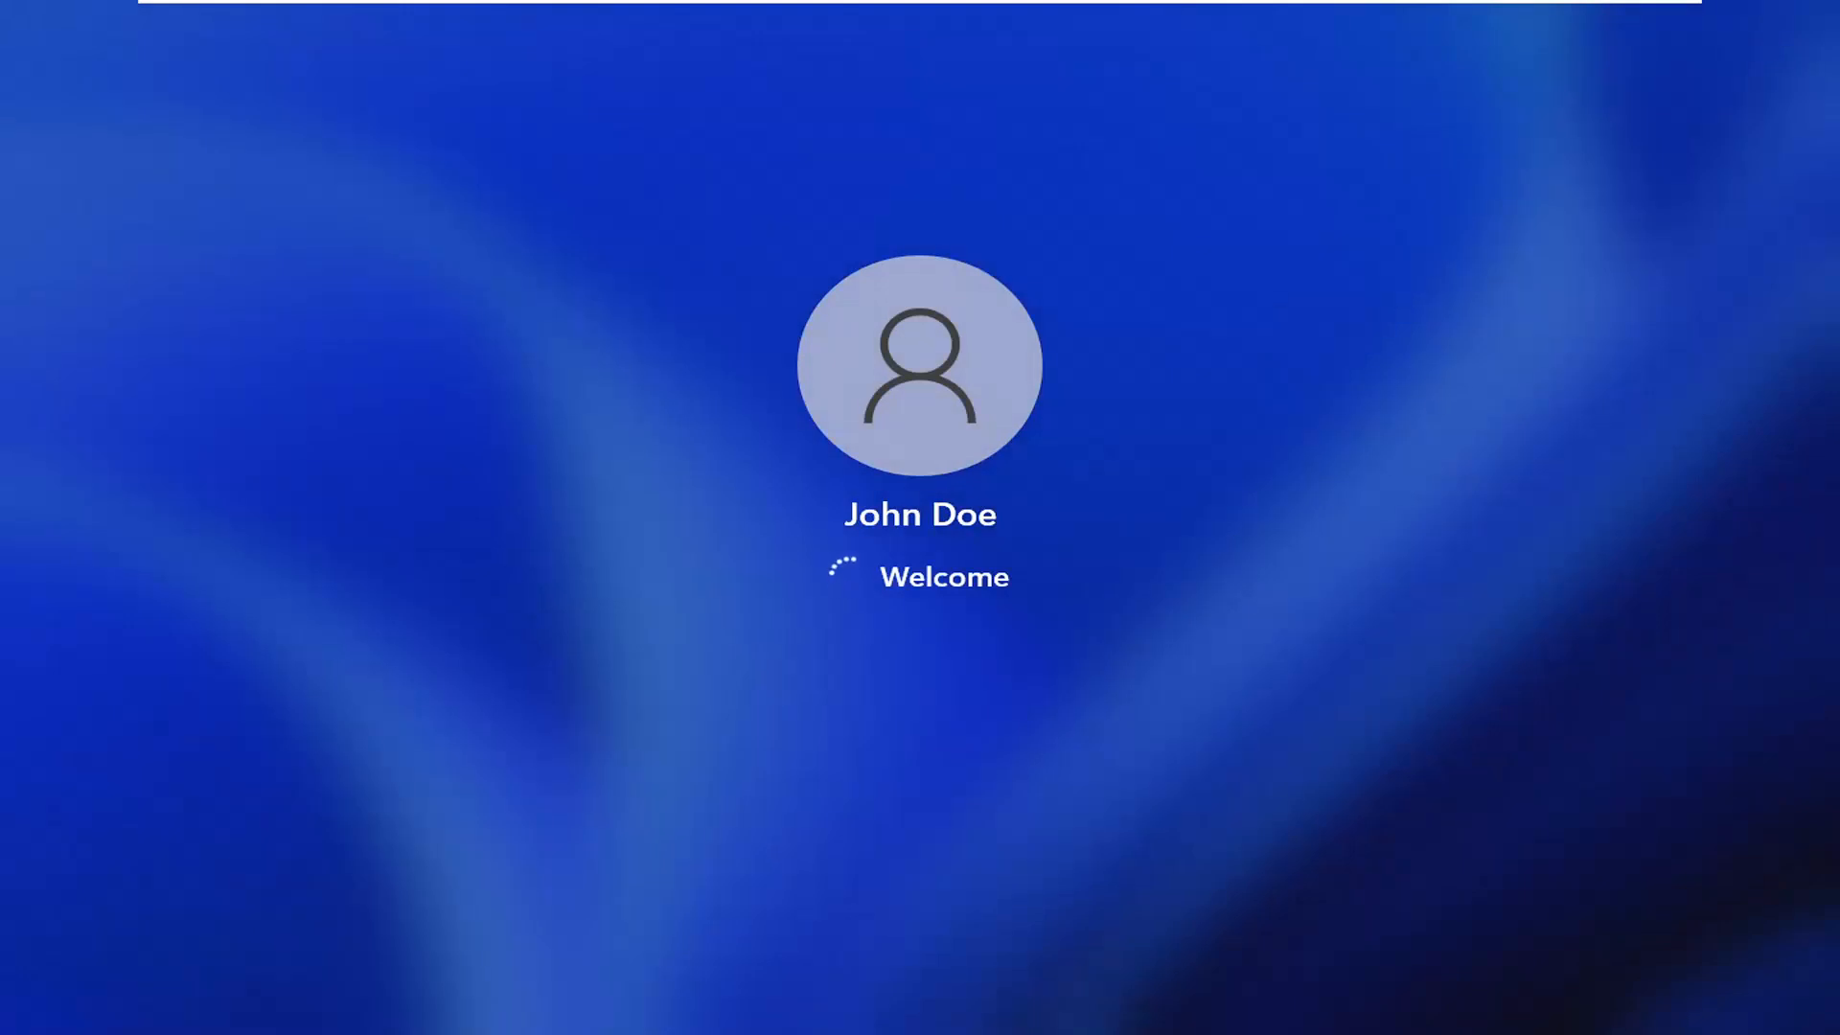